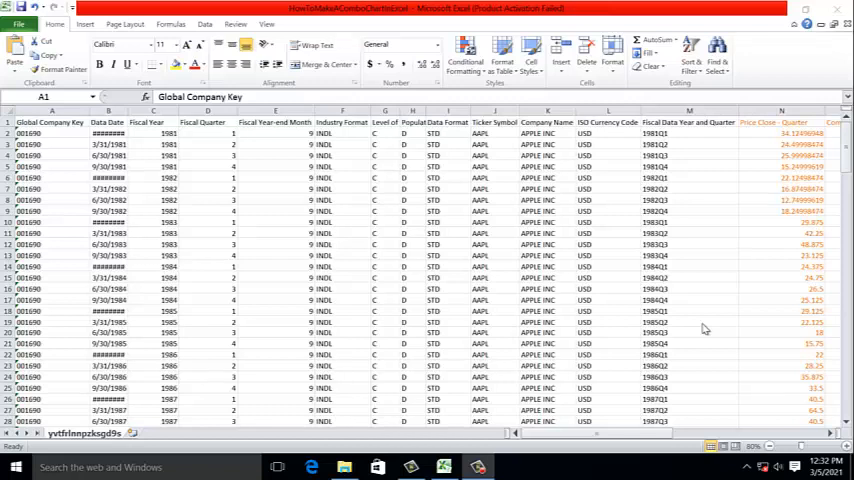
{"action": "mouse_move", "coordinate": [392, 288]}
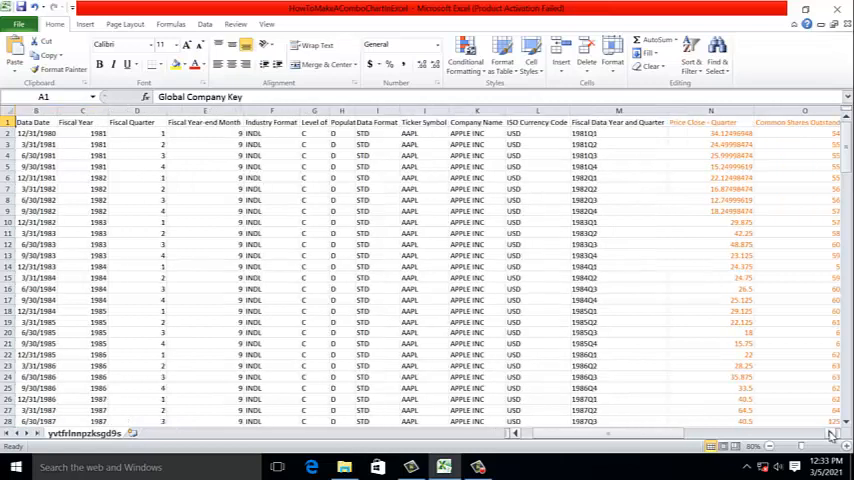
Review the raw Market Cap, P/E and P/A formulas in the first data rows
{"action": "scroll", "scroll_direction": "right", "scroll_amount": 3}
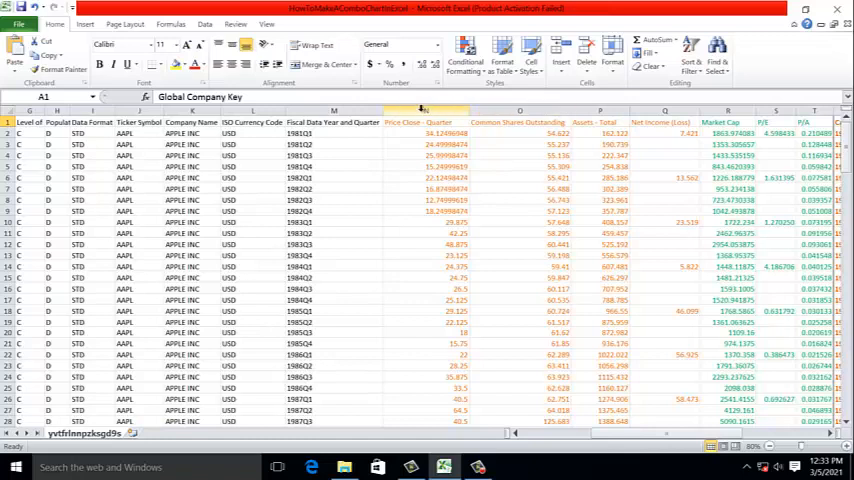
{"action": "mouse_move", "coordinate": [516, 158]}
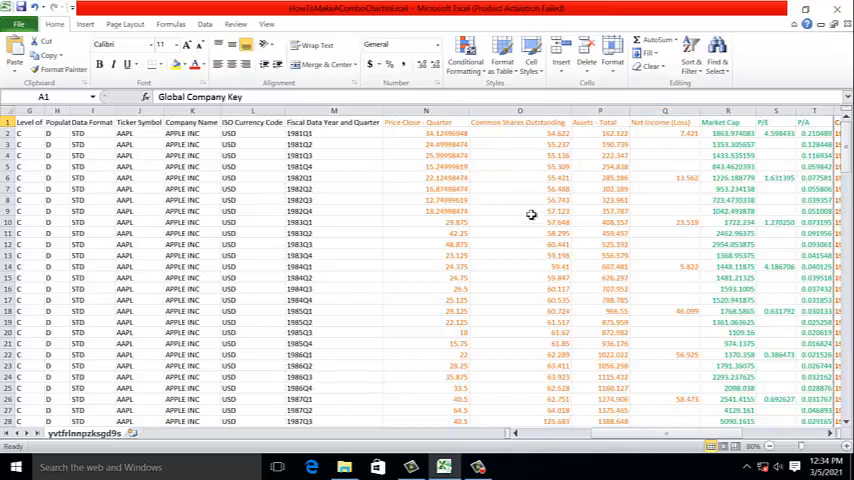
{"action": "scroll", "scroll_direction": "right", "scroll_amount": 3}
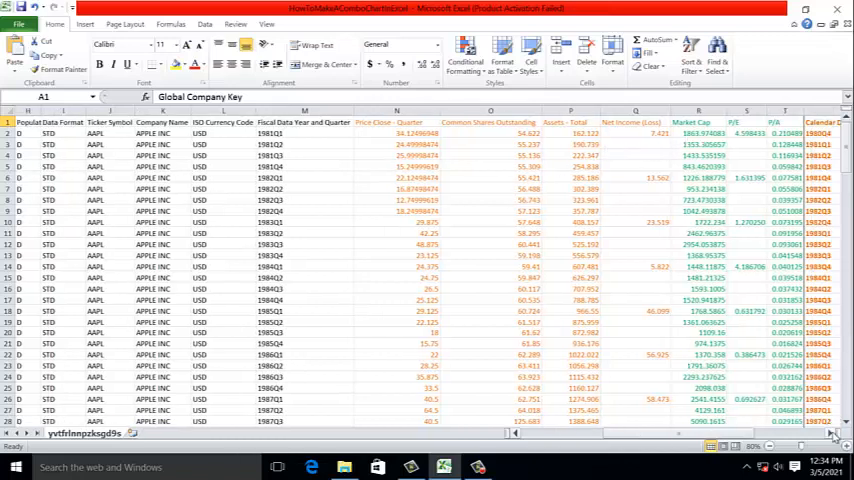
{"action": "scroll", "scroll_direction": "right", "scroll_amount": 3}
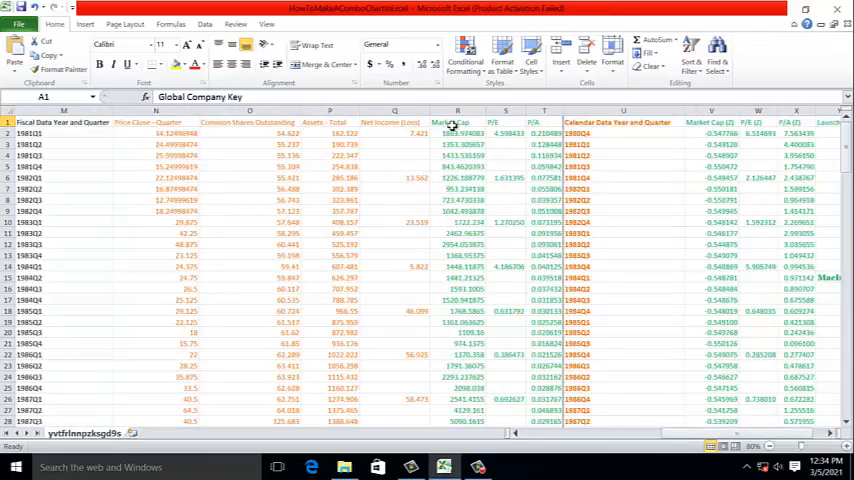
{"action": "left_click", "coordinate": [458, 132]}
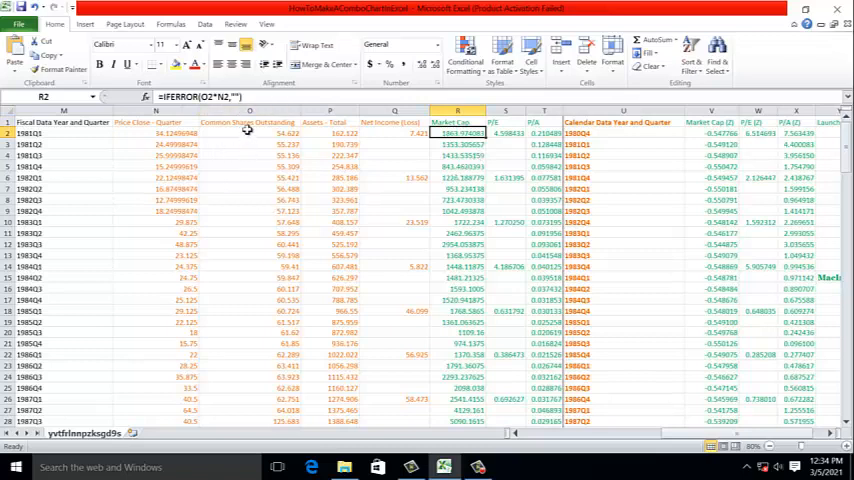
{"action": "mouse_move", "coordinate": [184, 120]}
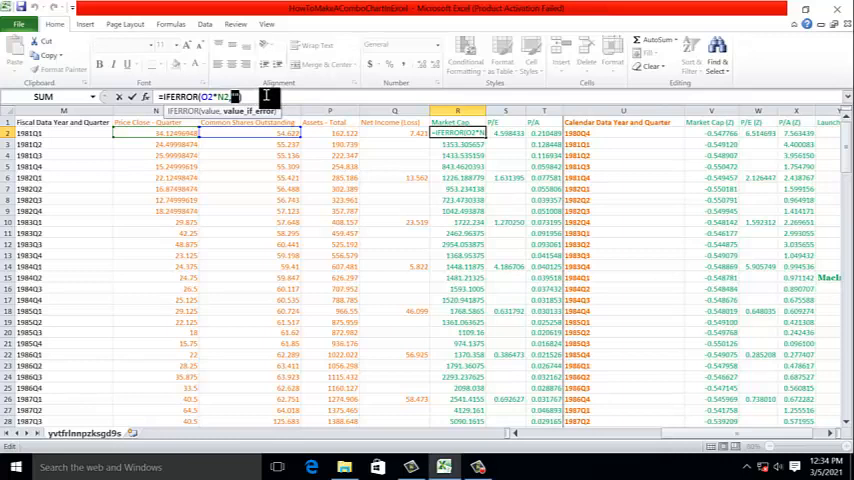
{"action": "type", "text": ",\"\")"}
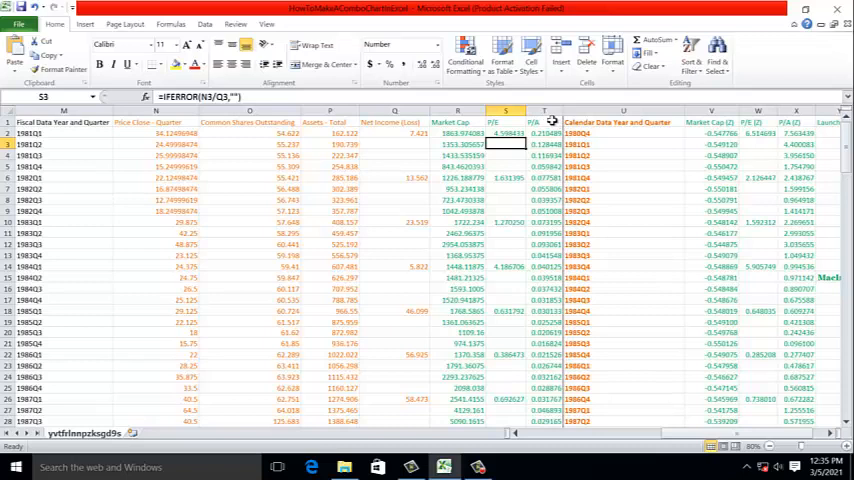
{"action": "left_click", "coordinate": [544, 132]}
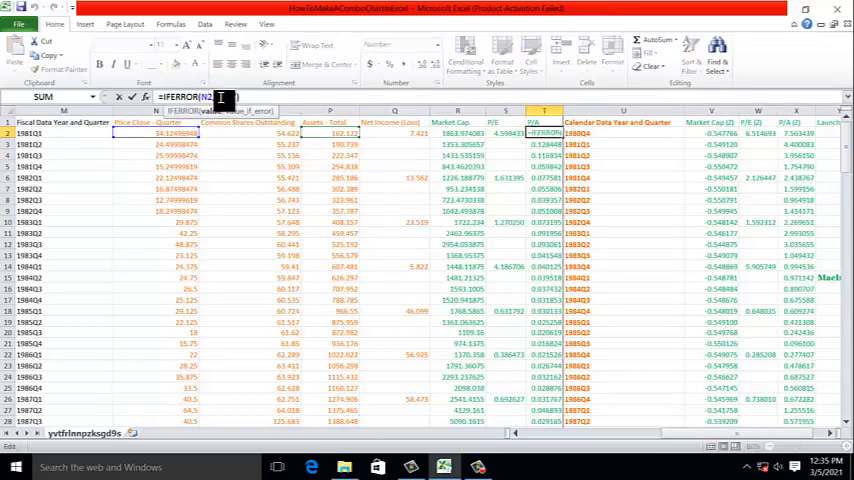
{"action": "type", "text": "/P2,\"\")"}
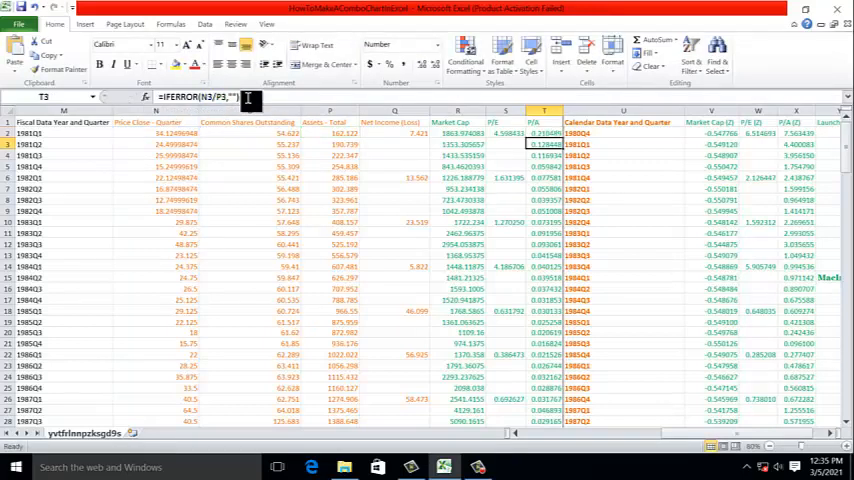
{"action": "left_click", "coordinate": [544, 132]}
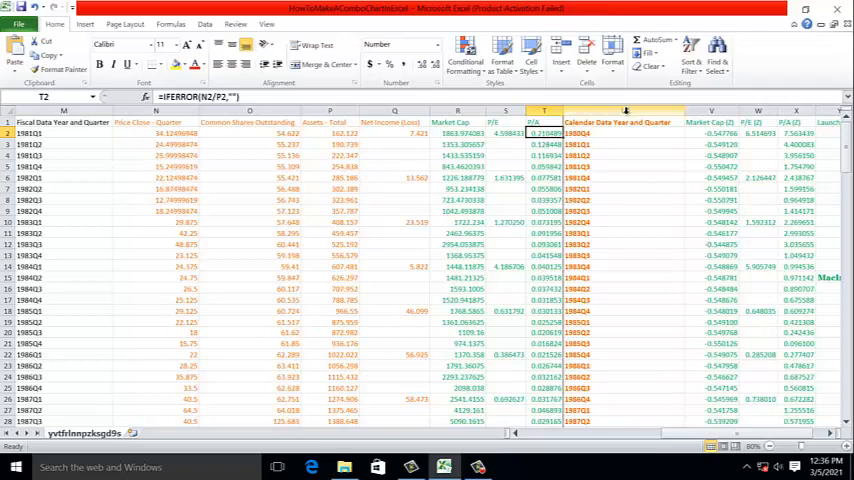
{"action": "left_click", "coordinate": [624, 122]}
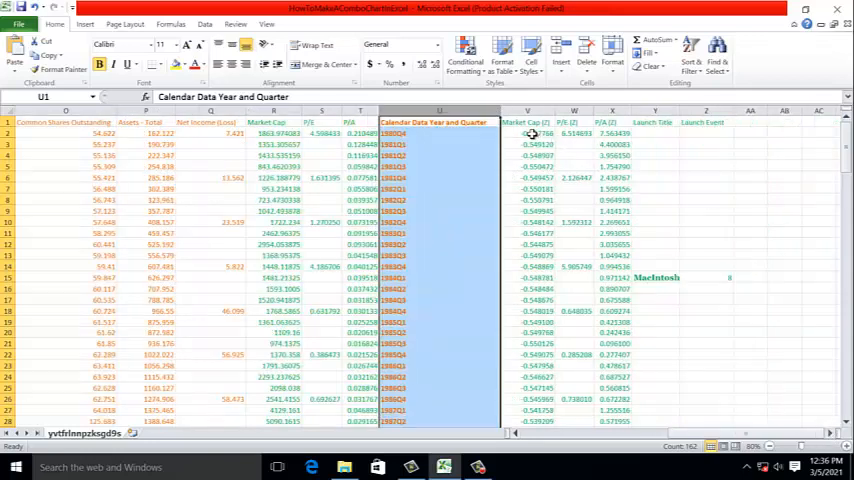
Compare the standardized Market Cap formula against the raw Market Cap, P/E and P/A cells
{"action": "left_click", "coordinate": [528, 132]}
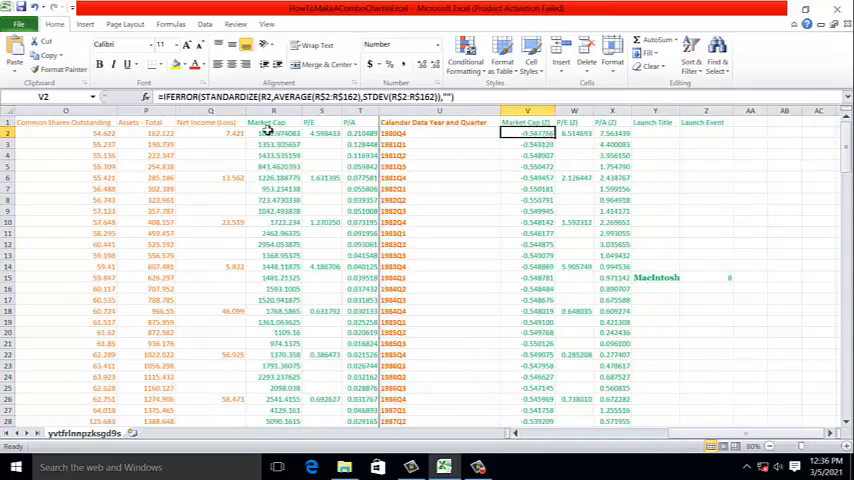
{"action": "left_click", "coordinate": [272, 132]}
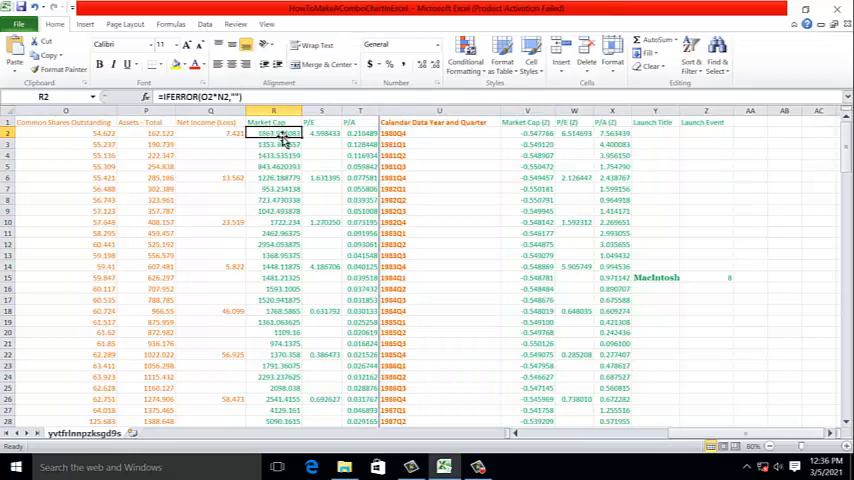
{"action": "left_click", "coordinate": [360, 132]}
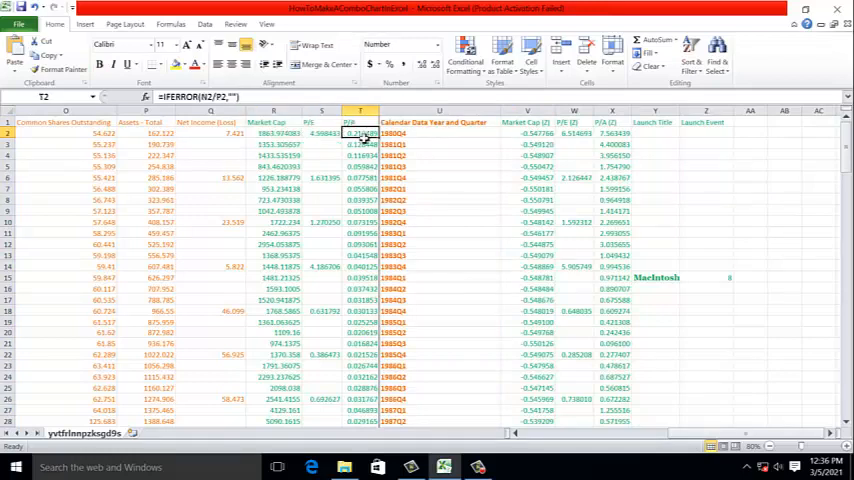
{"action": "left_click", "coordinate": [272, 132]}
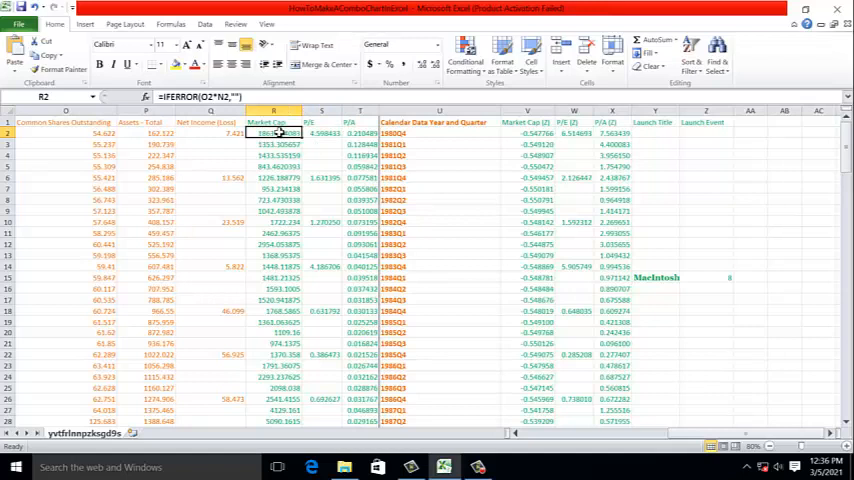
{"action": "mouse_move", "coordinate": [242, 190]}
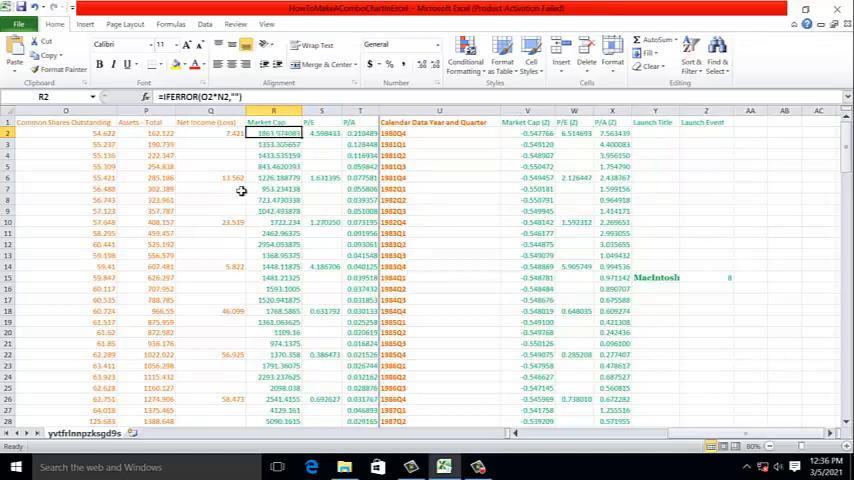
{"action": "left_click", "coordinate": [322, 132]}
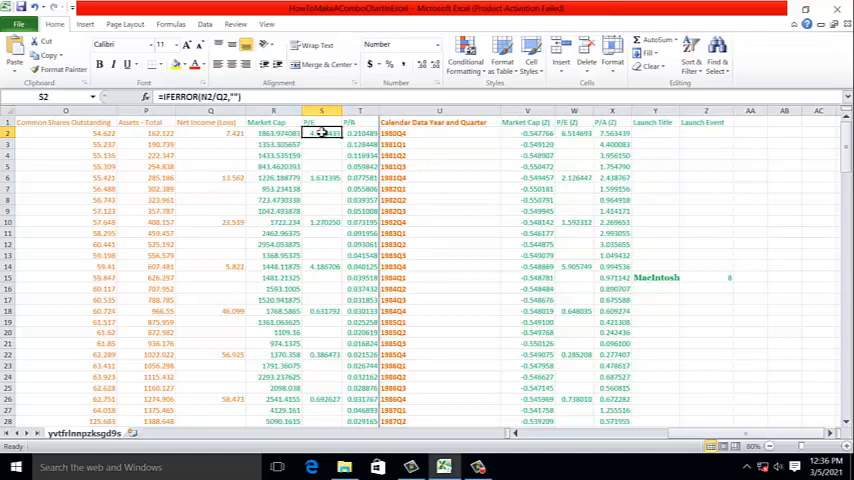
{"action": "left_click", "coordinate": [360, 132]}
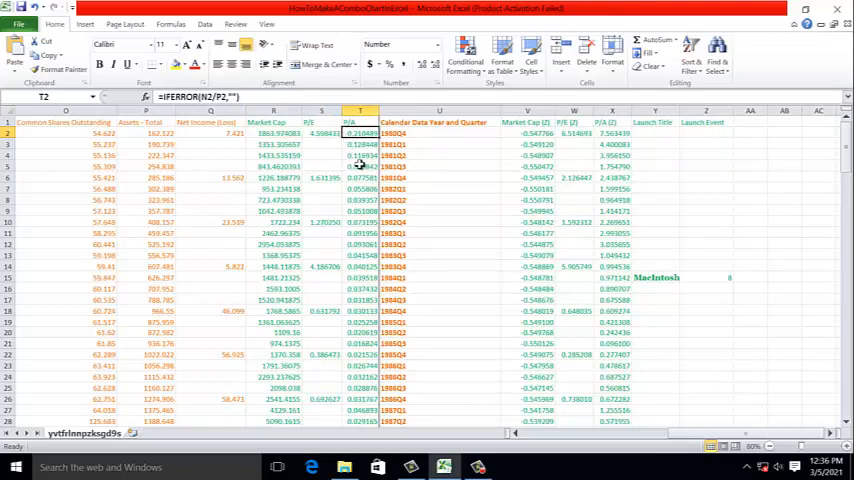
{"action": "left_click", "coordinate": [272, 122]}
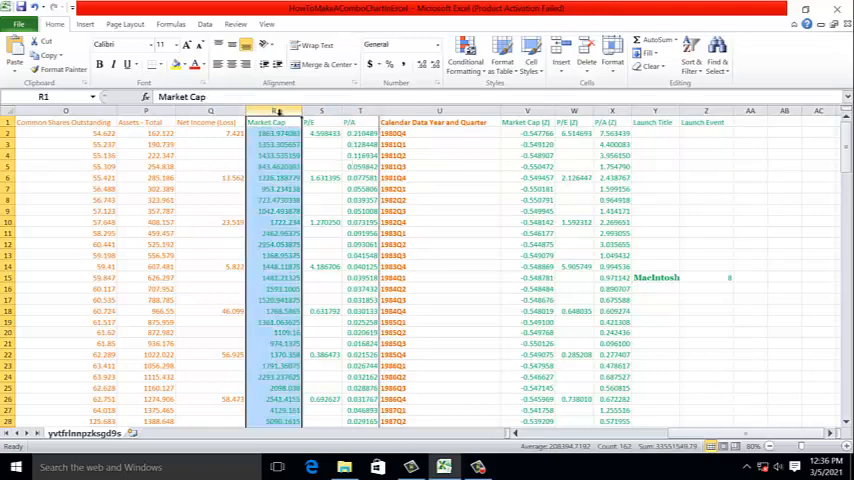
{"action": "left_click", "coordinate": [360, 132]}
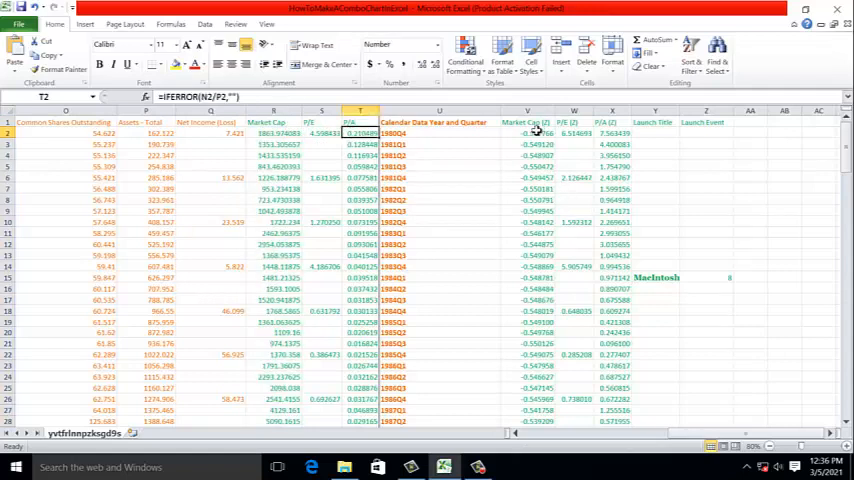
{"action": "left_click", "coordinate": [528, 132]}
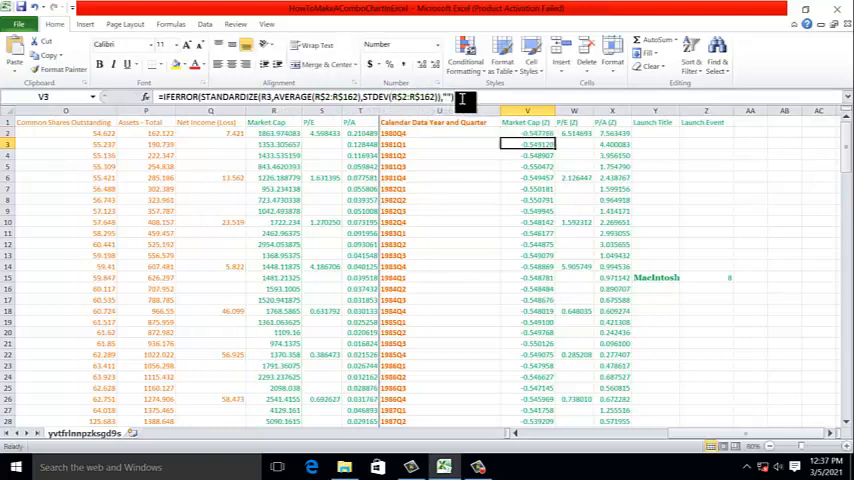
Inspect the standardized Market Cap, P/E and P/A formulas and their (Z) headers in row 2
{"action": "left_click", "coordinate": [528, 132]}
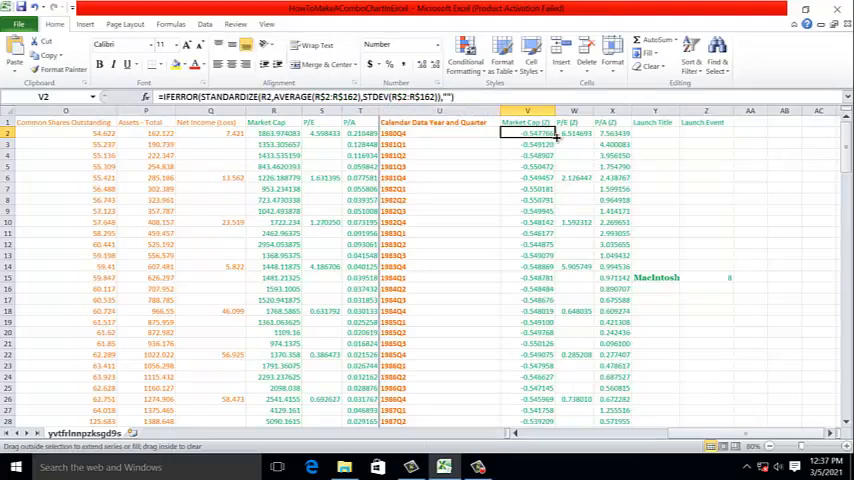
{"action": "left_click", "coordinate": [574, 132]}
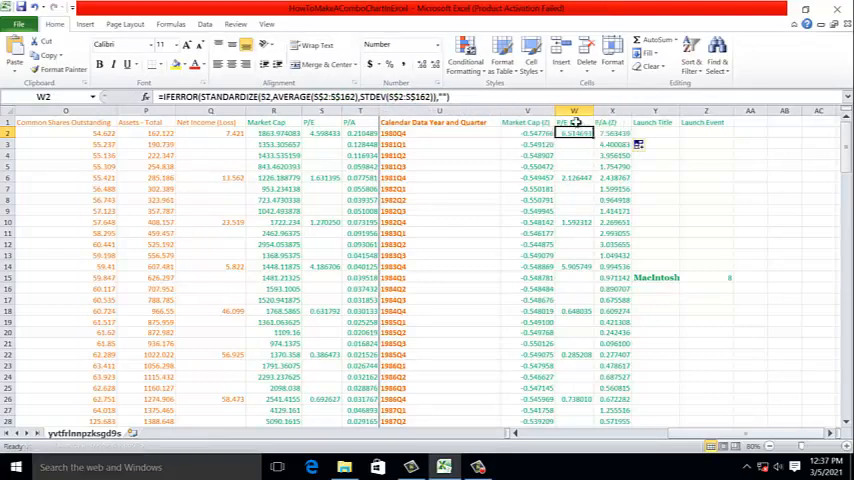
{"action": "left_click", "coordinate": [612, 132]}
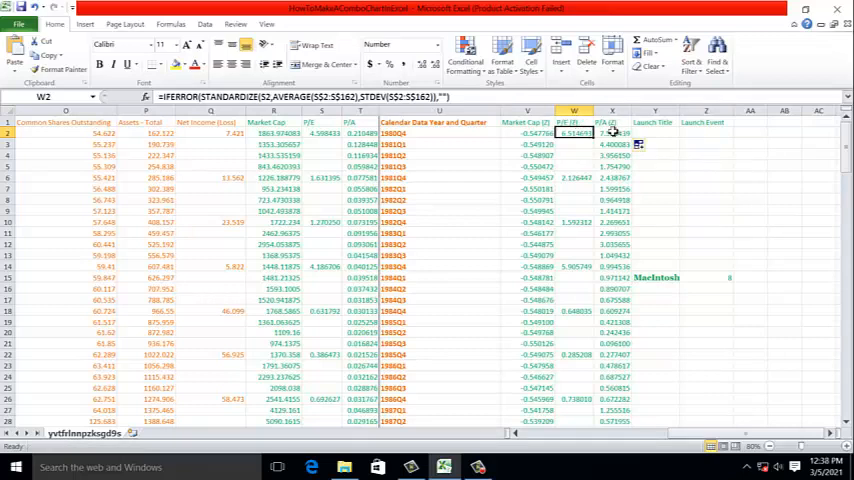
{"action": "left_click", "coordinate": [528, 132]}
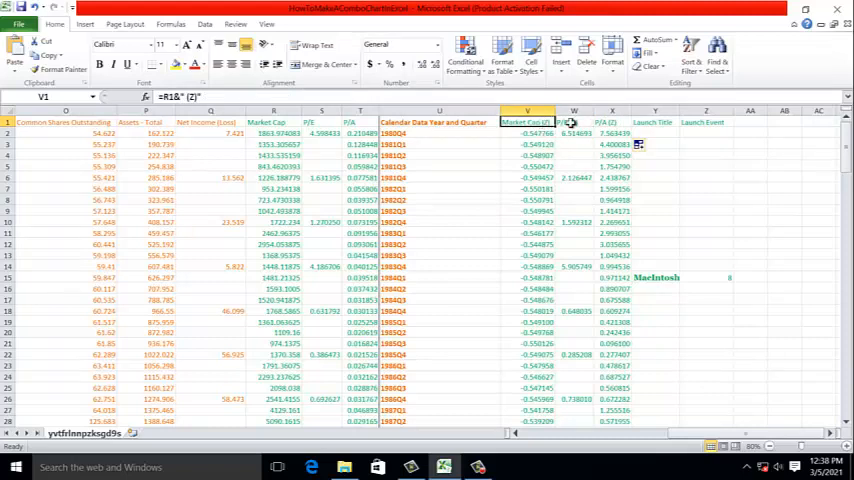
{"action": "left_click", "coordinate": [612, 122]}
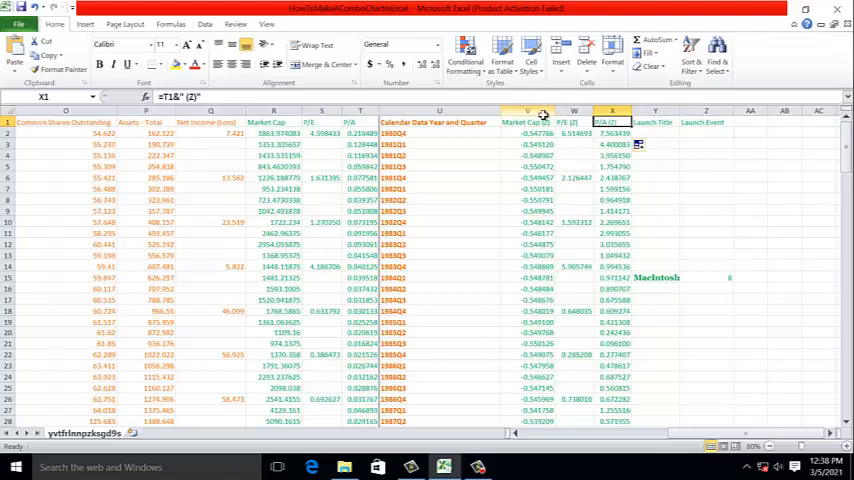
Check the standardized columns average to roughly zero in an empty cell, then clear the check
{"action": "left_click", "coordinate": [750, 132]}
{"action": "type", "text": "=AVERAGE(V:V)"}
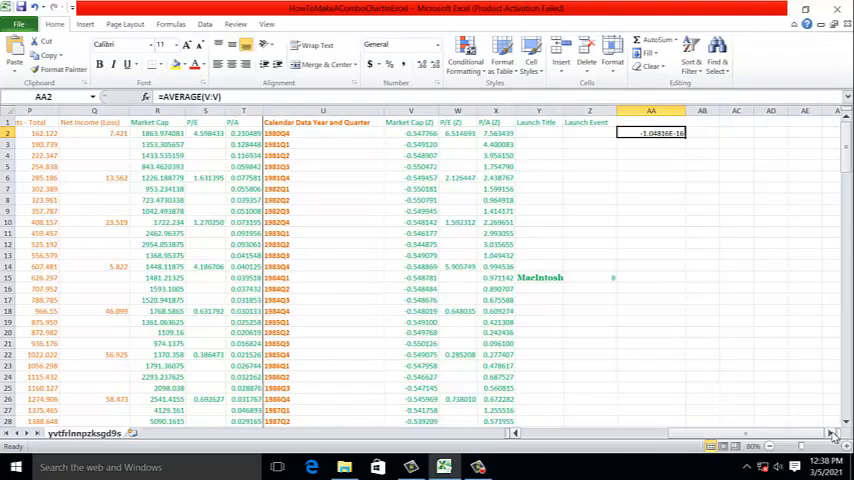
{"action": "scroll", "scroll_direction": "right", "scroll_amount": 3}
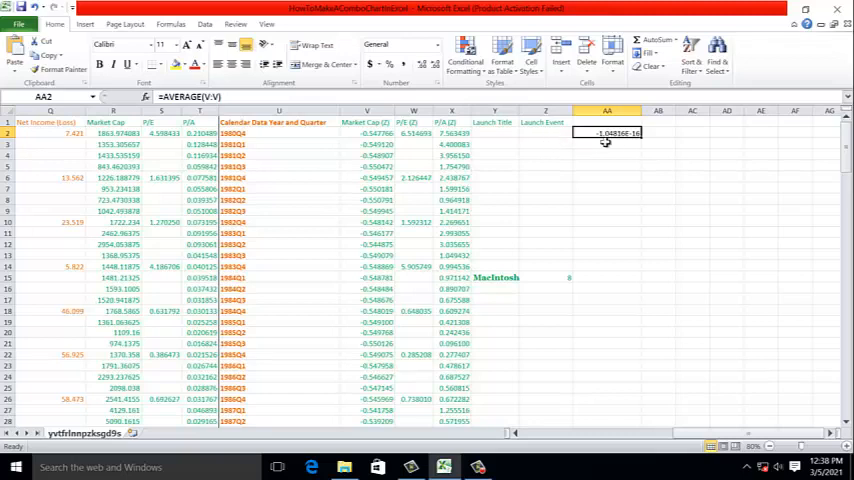
{"action": "mouse_move", "coordinate": [642, 136]}
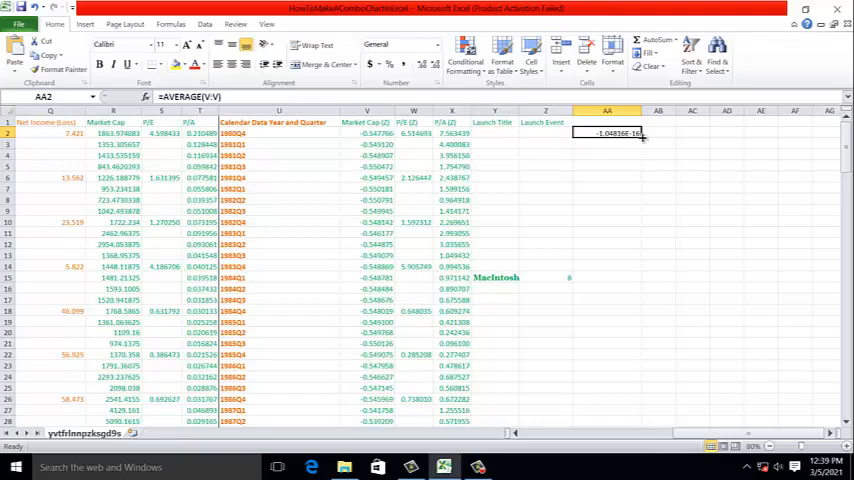
{"action": "left_click", "coordinate": [414, 110]}
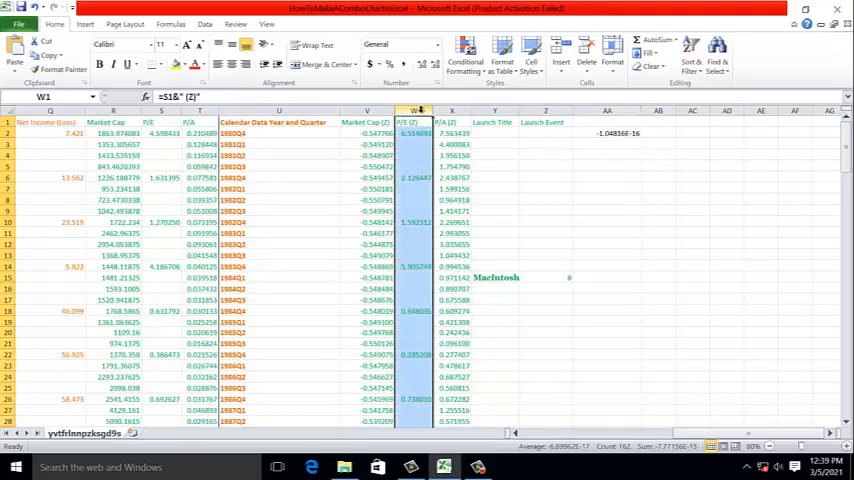
{"action": "left_click", "coordinate": [608, 132]}
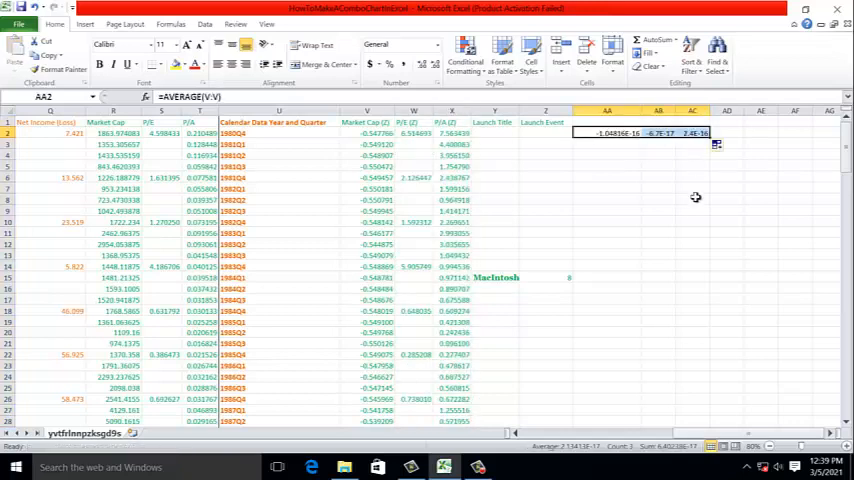
{"action": "left_click", "coordinate": [368, 122]}
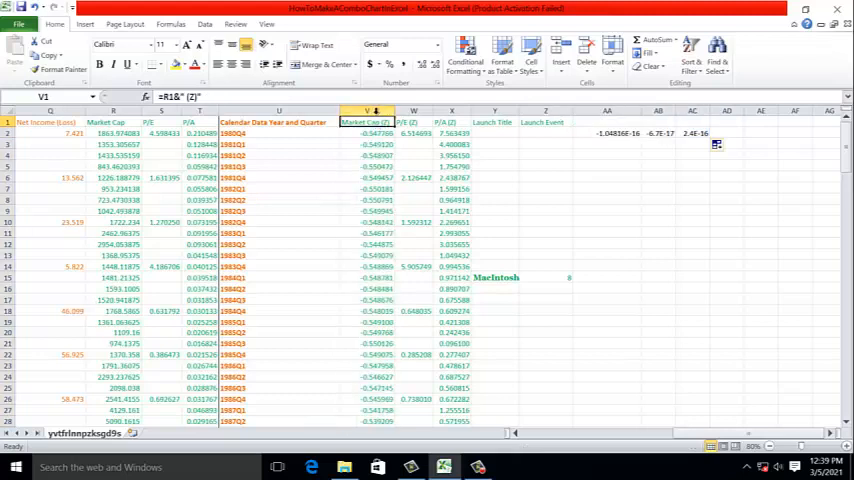
{"action": "left_click", "coordinate": [658, 154]}
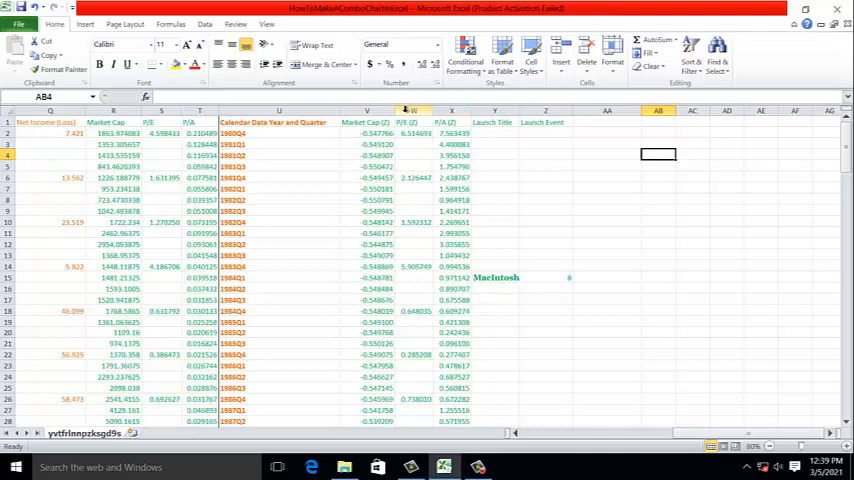
{"action": "mouse_move", "coordinate": [494, 124]}
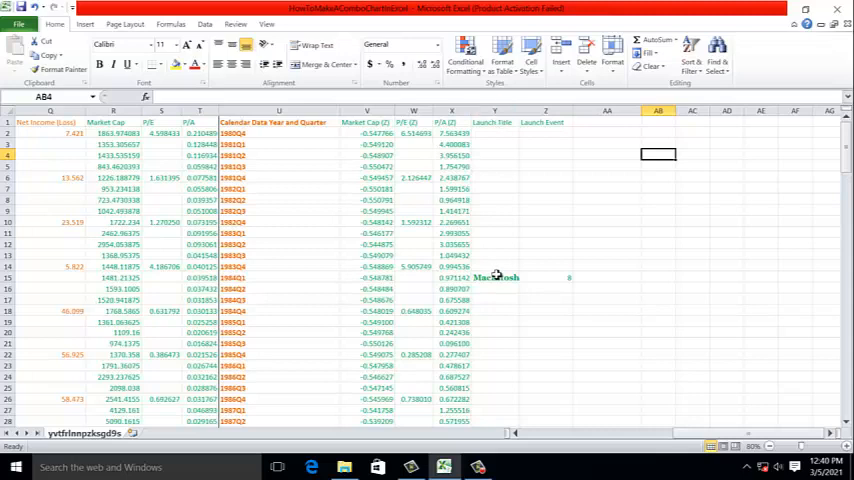
{"action": "left_click", "coordinate": [496, 276]}
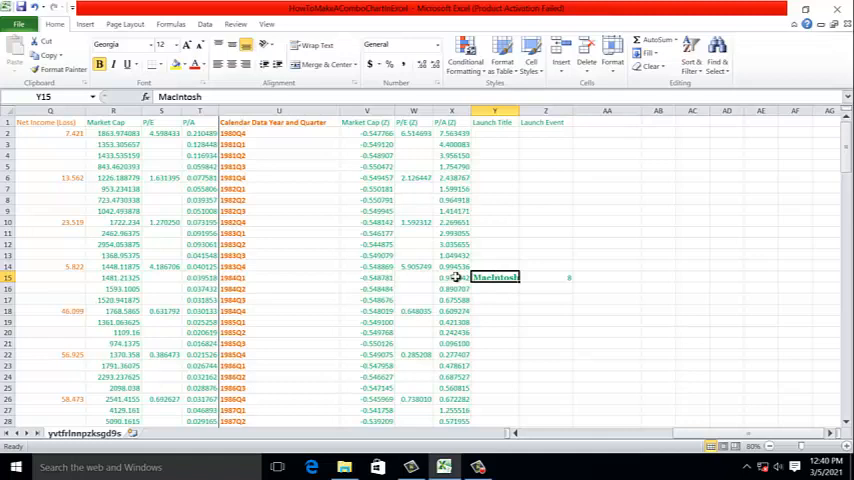
{"action": "scroll", "scroll_direction": "down", "scroll_amount": 3}
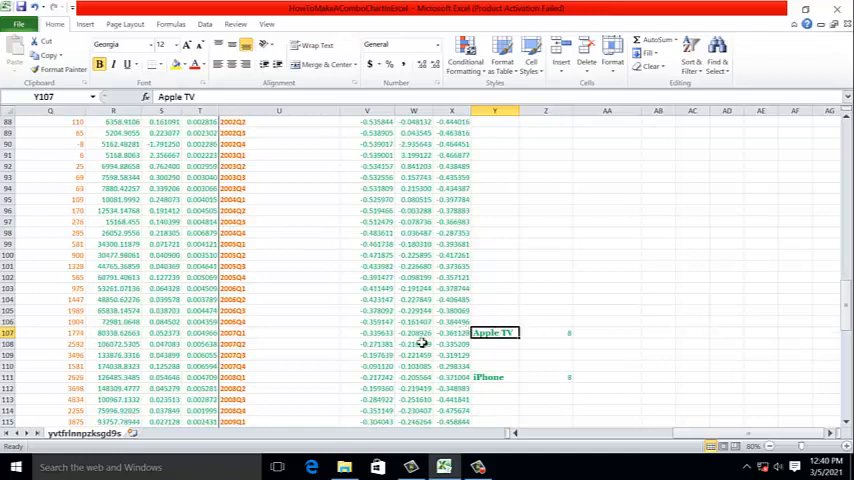
{"action": "mouse_move", "coordinate": [544, 284]}
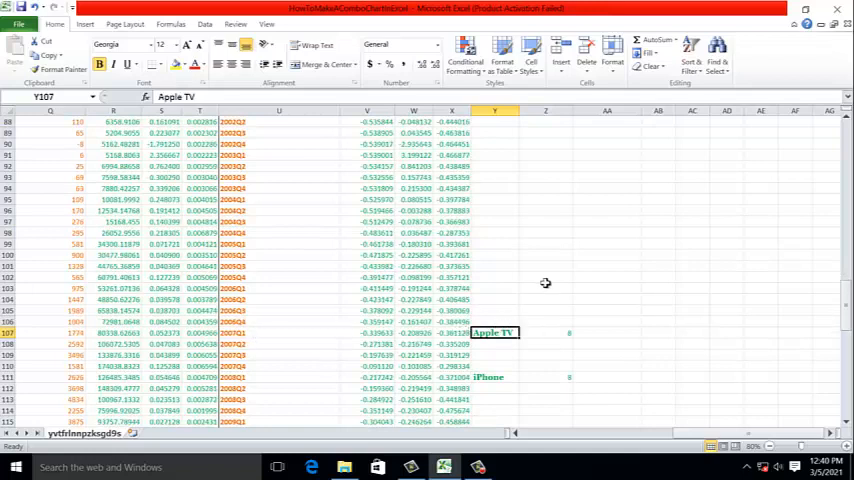
{"action": "scroll", "scroll_direction": "up", "scroll_amount": 3}
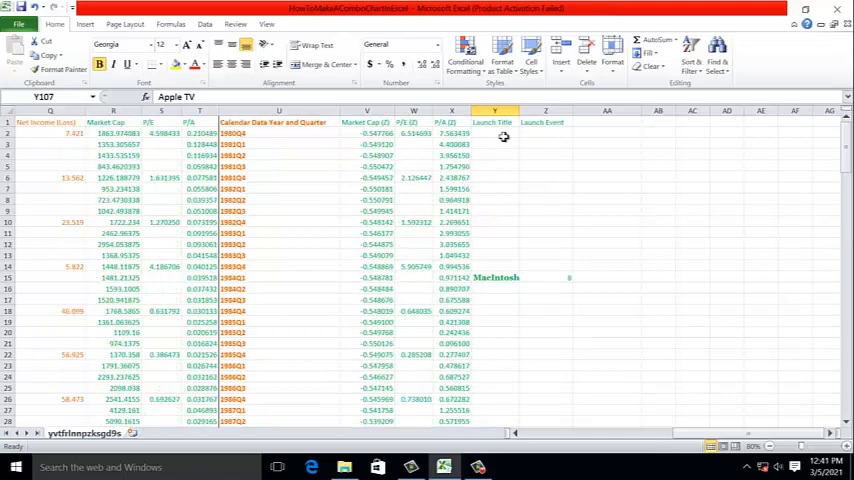
{"action": "mouse_move", "coordinate": [560, 274]}
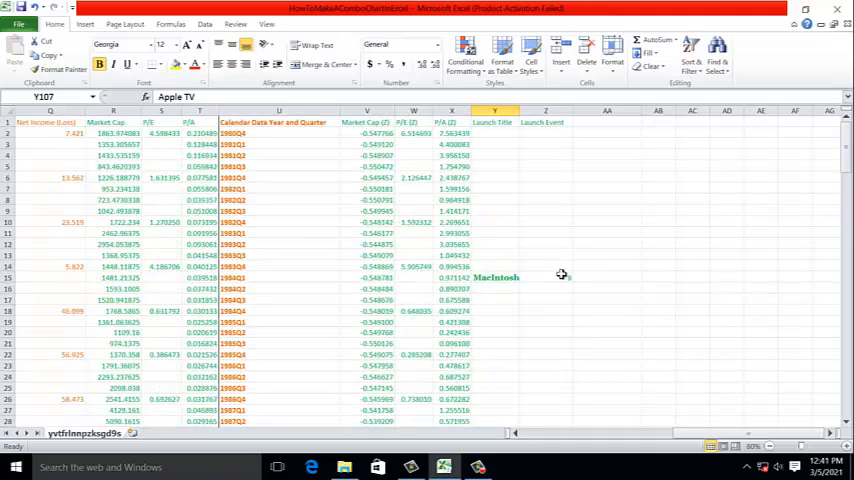
{"action": "left_click", "coordinate": [544, 276]}
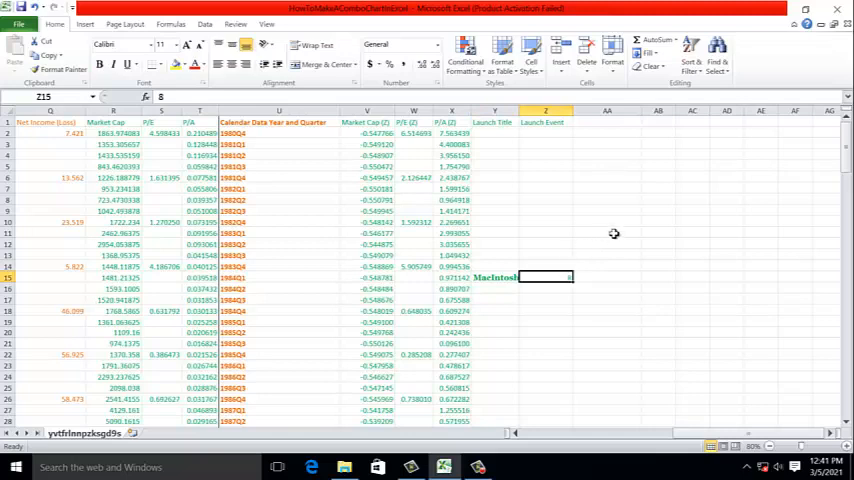
{"action": "mouse_move", "coordinate": [512, 280]}
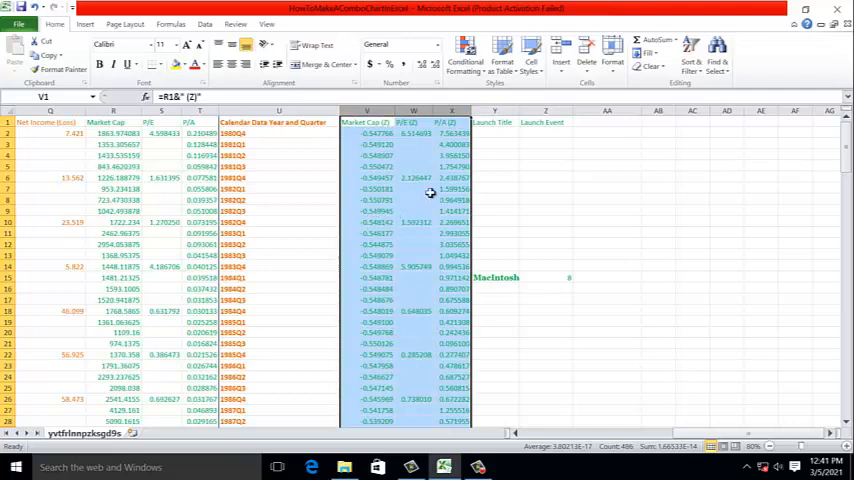
{"action": "mouse_move", "coordinate": [458, 196]}
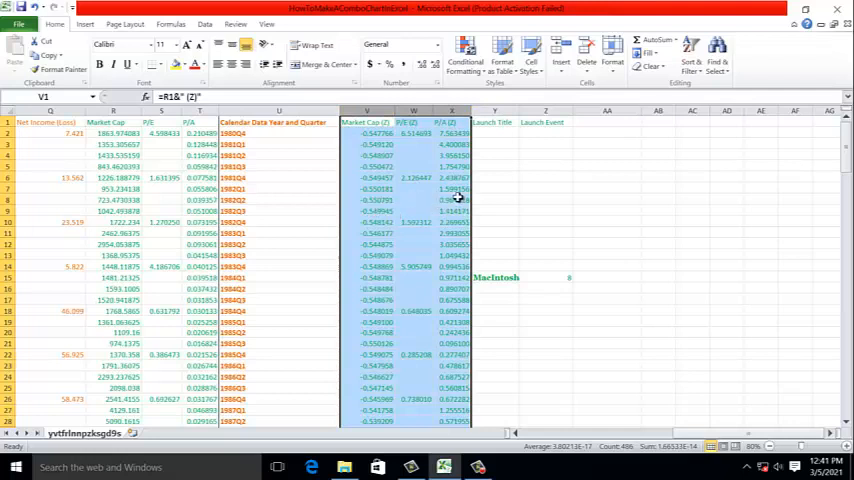
{"action": "left_click", "coordinate": [496, 112]}
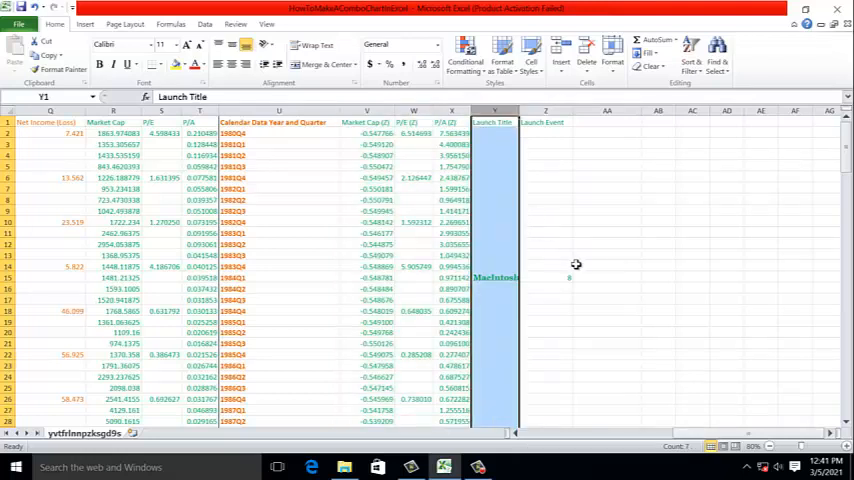
{"action": "left_click", "coordinate": [544, 276]}
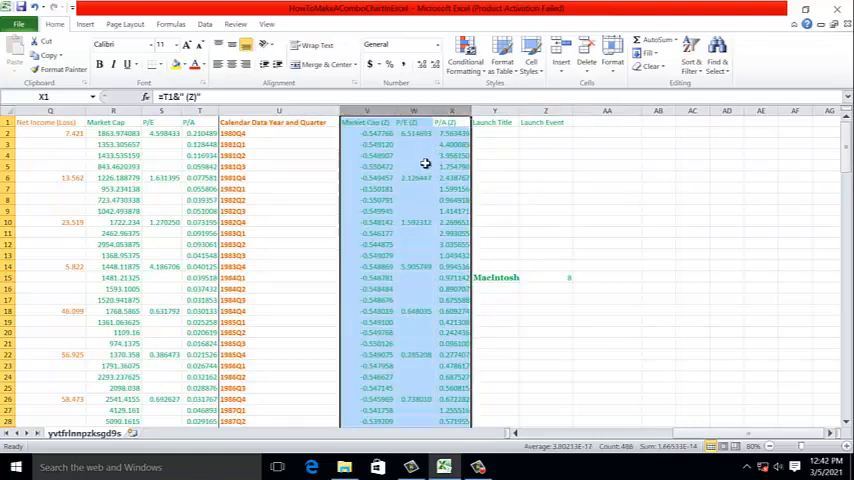
Compute the maximum across the standardized columns, about 7.56, in empty cell AA2
{"action": "left_click", "coordinate": [608, 132]}
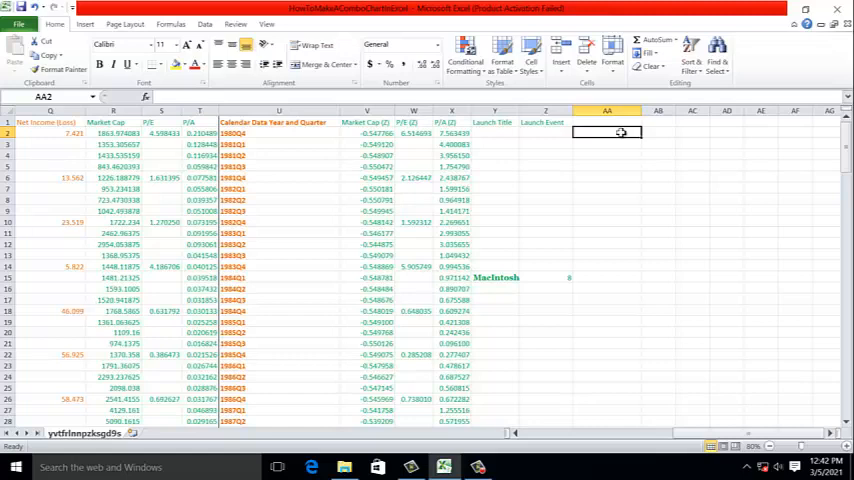
{"action": "type", "text": "@max(V:X"}
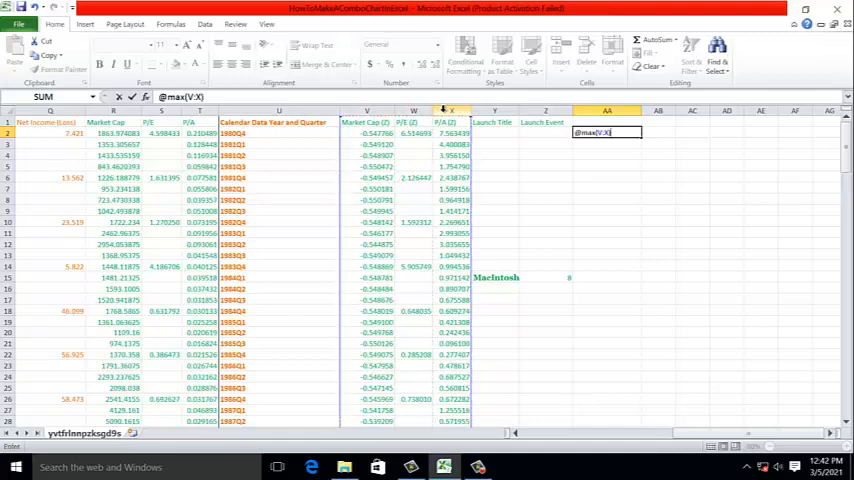
{"action": "key", "text": "Return"}
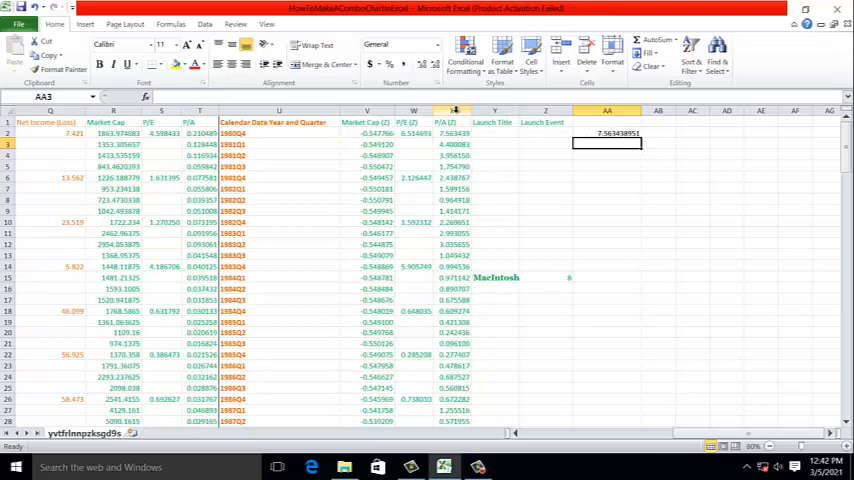
{"action": "left_click", "coordinate": [608, 200]}
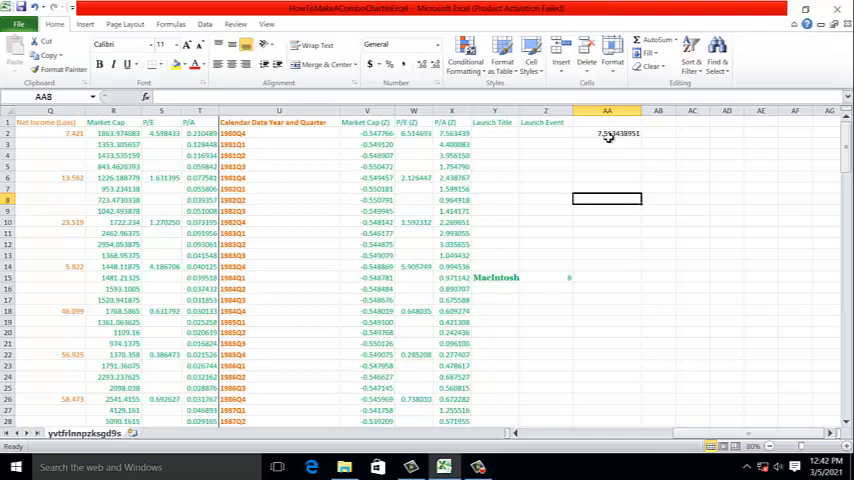
Review the Macintosh, iPod, Apple TV, iPhone and iPad rows below the maximum
{"action": "left_click", "coordinate": [546, 276]}
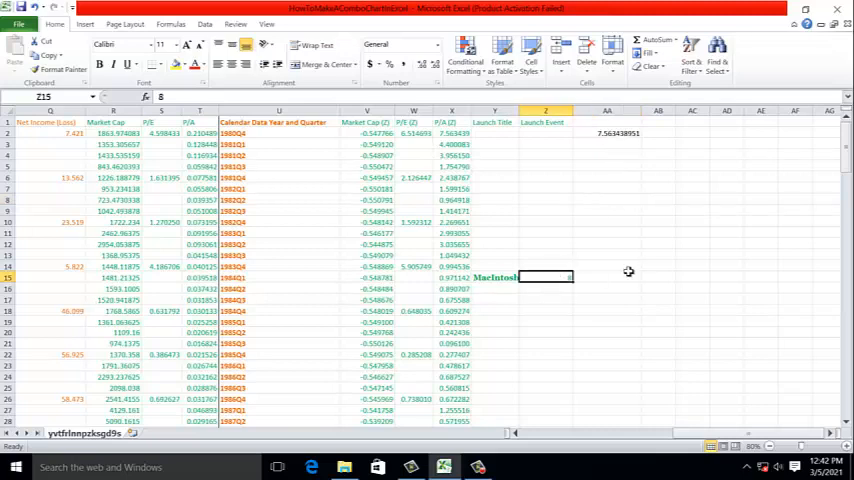
{"action": "left_click", "coordinate": [606, 110]}
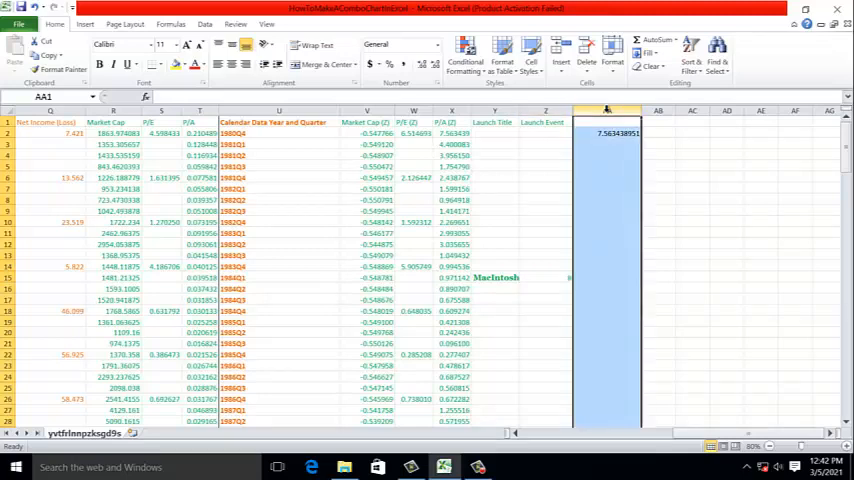
{"action": "left_click", "coordinate": [546, 276]}
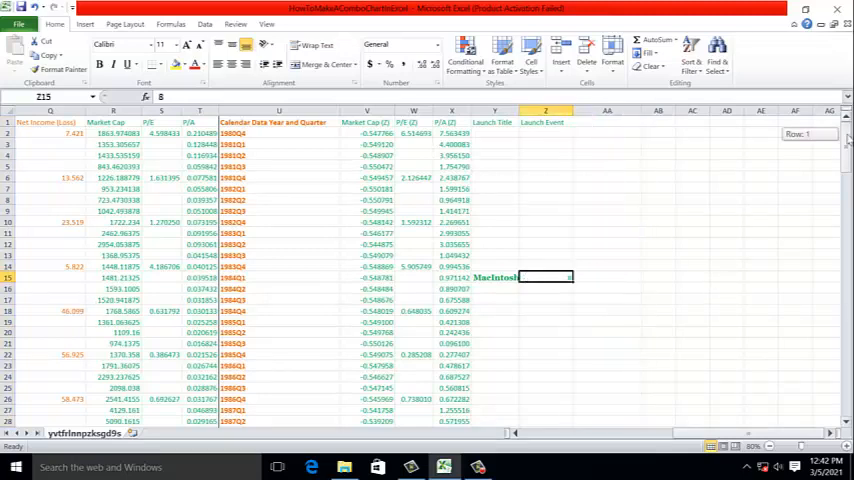
{"action": "scroll", "scroll_direction": "down", "scroll_amount": 3}
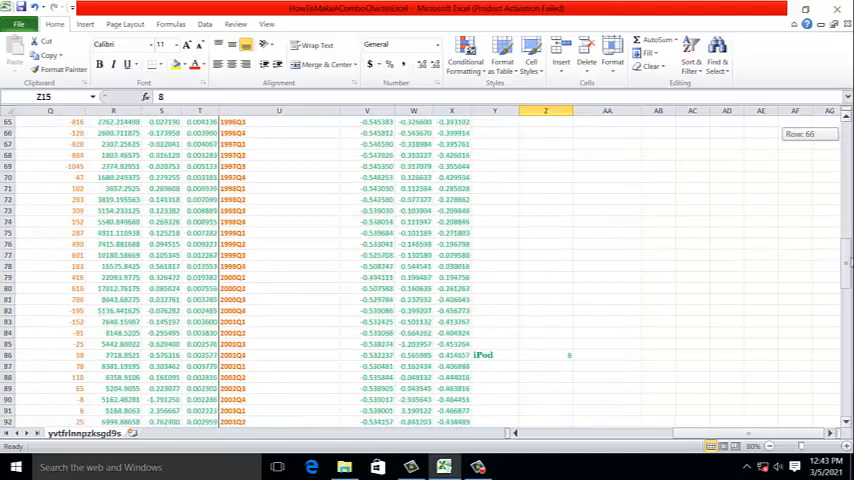
{"action": "scroll", "scroll_direction": "down", "scroll_amount": 3}
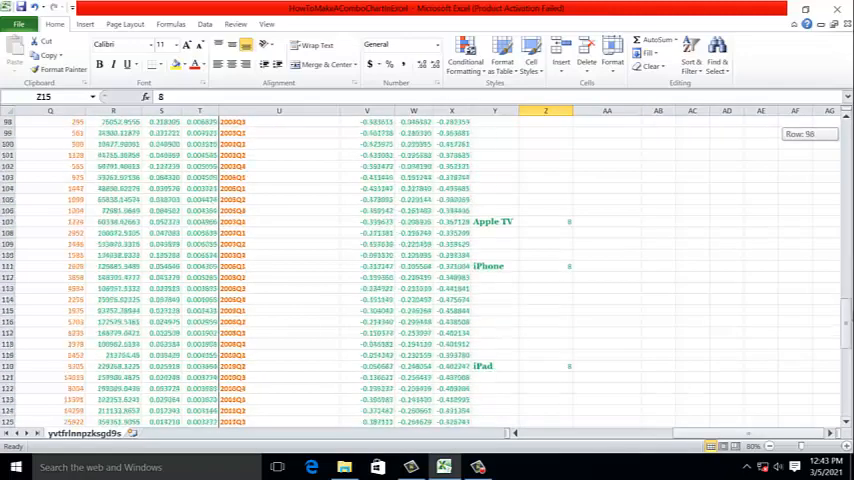
{"action": "scroll", "scroll_direction": "down", "scroll_amount": 3}
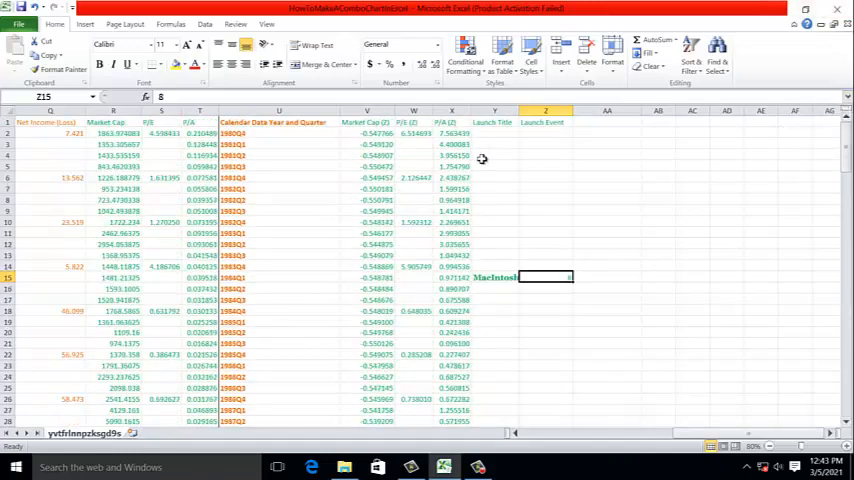
Look over the standardized P/E values down through the iPad, iPhone and Apple TV rows
{"action": "left_click", "coordinate": [544, 132]}
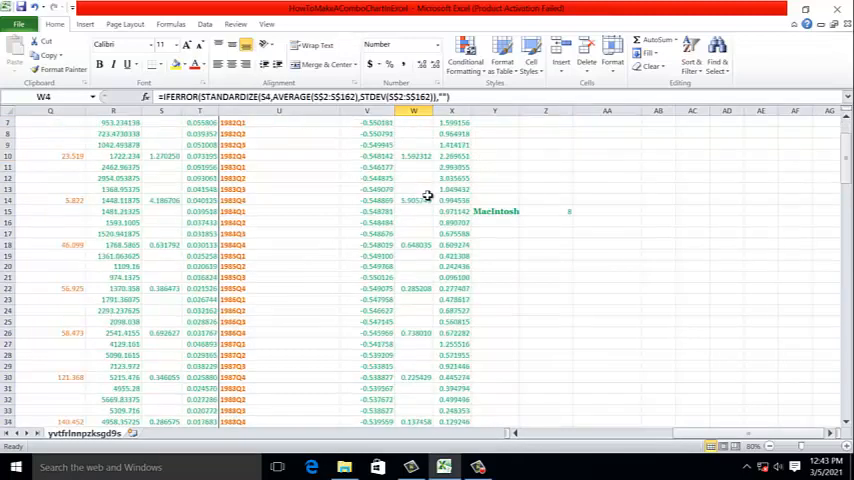
{"action": "scroll", "scroll_direction": "down", "scroll_amount": 3}
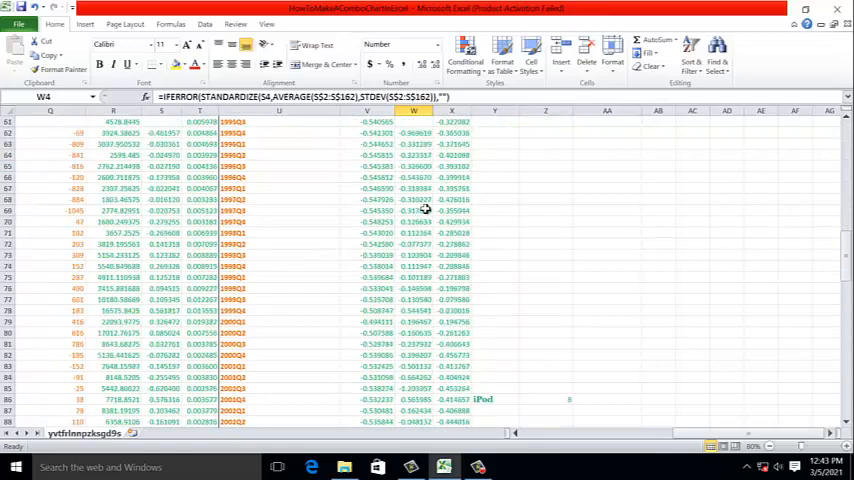
{"action": "scroll", "scroll_direction": "down", "scroll_amount": 3}
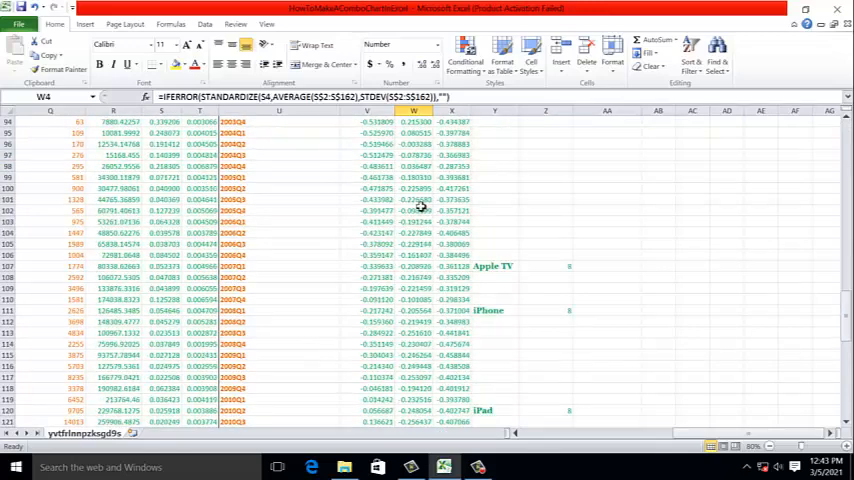
{"action": "scroll", "scroll_direction": "up", "scroll_amount": 3}
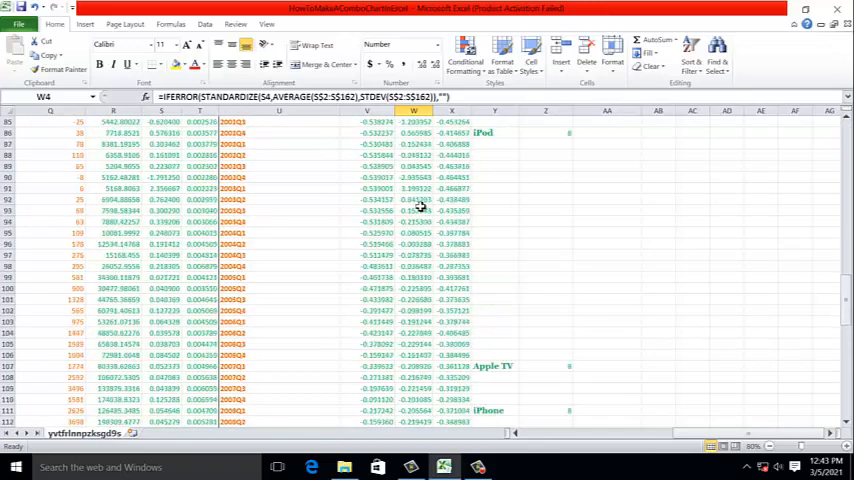
{"action": "scroll", "scroll_direction": "up", "scroll_amount": 3}
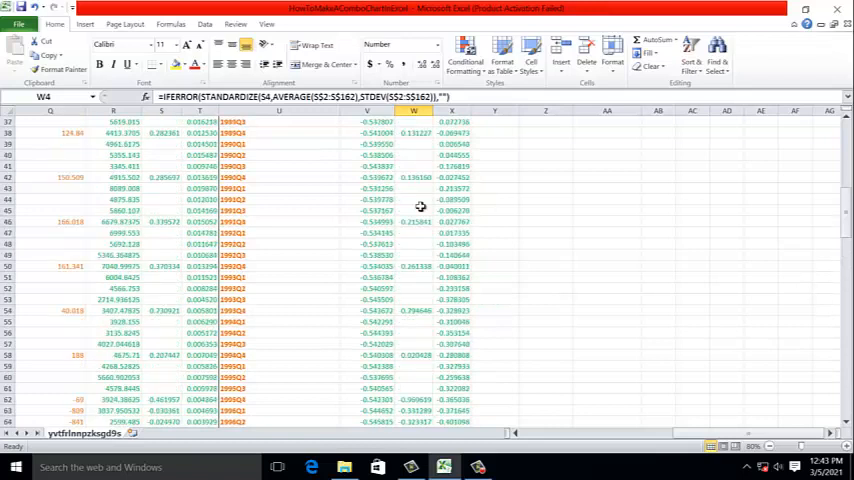
{"action": "scroll", "scroll_direction": "up", "scroll_amount": 3}
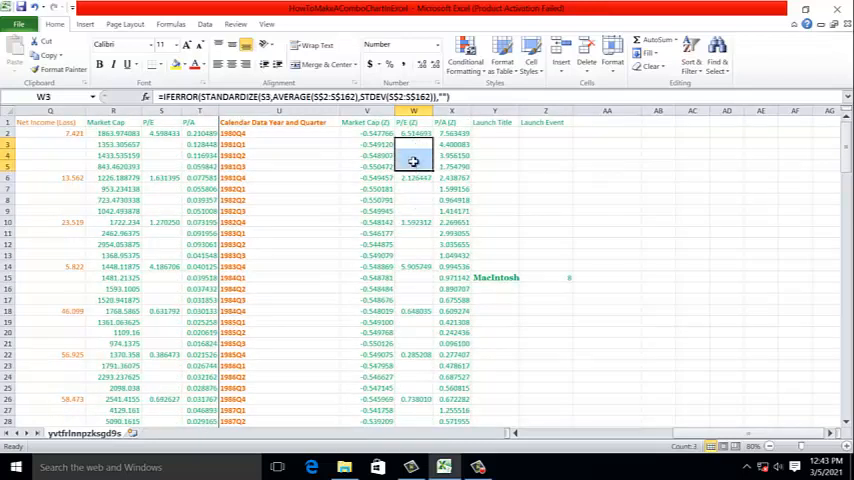
Select the quarter labels with the standardized Market Cap, P/E, P/A and Launch Event columns
{"action": "left_click", "coordinate": [412, 132]}
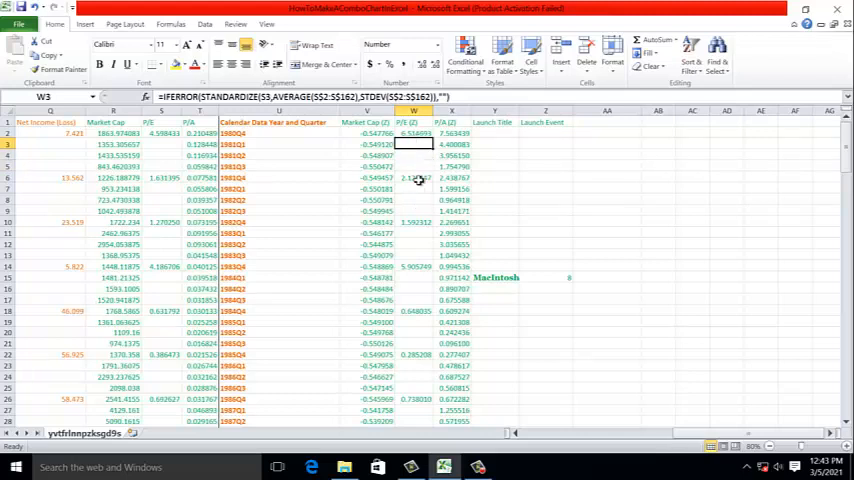
{"action": "left_click", "coordinate": [410, 144]}
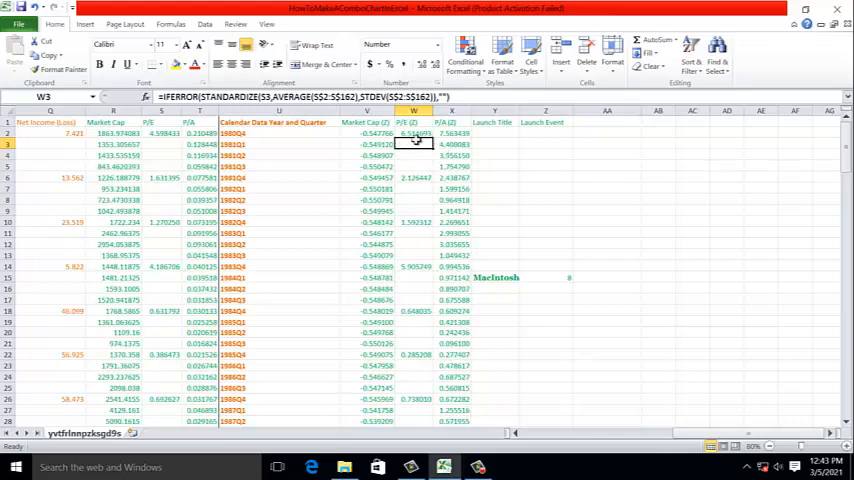
{"action": "left_click", "coordinate": [414, 132]}
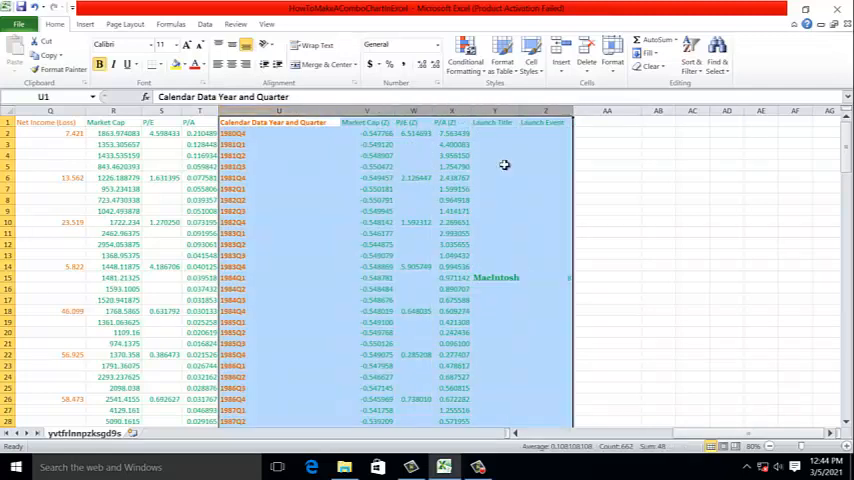
Insert a line chart of the standardized series and launch events and enlarge it over the sheet
{"action": "left_click", "coordinate": [84, 24]}
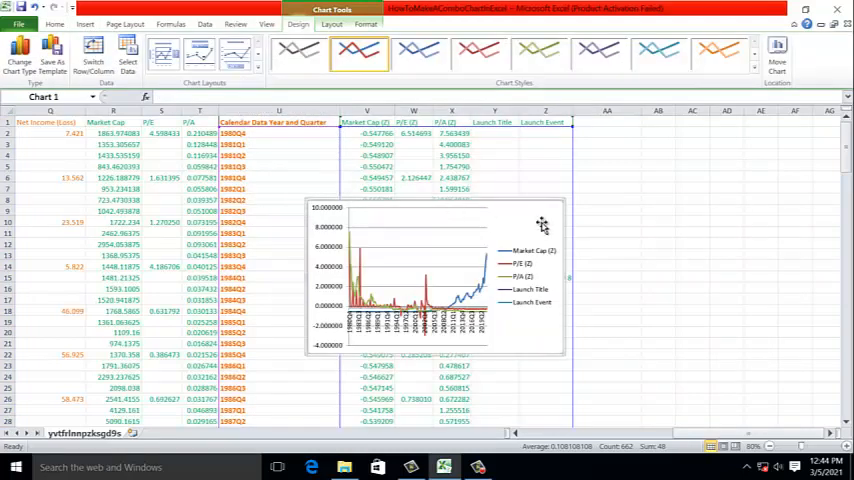
{"action": "mouse_move", "coordinate": [318, 208]}
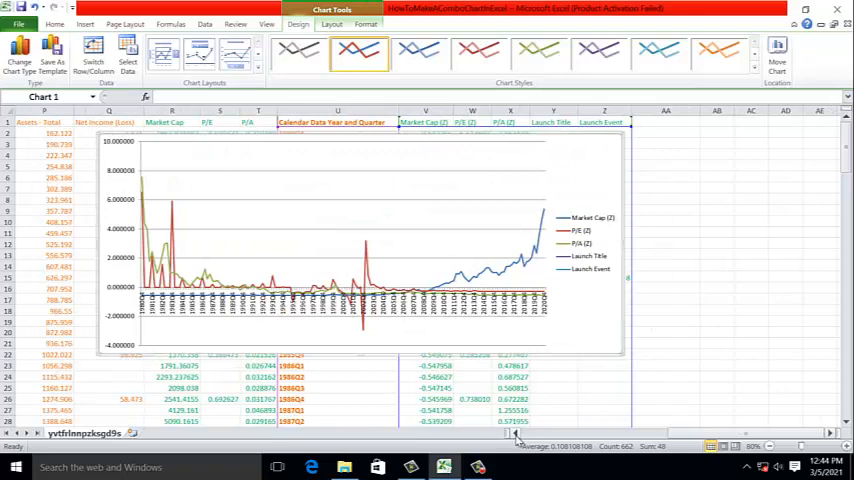
{"action": "scroll", "scroll_direction": "left", "scroll_amount": 3}
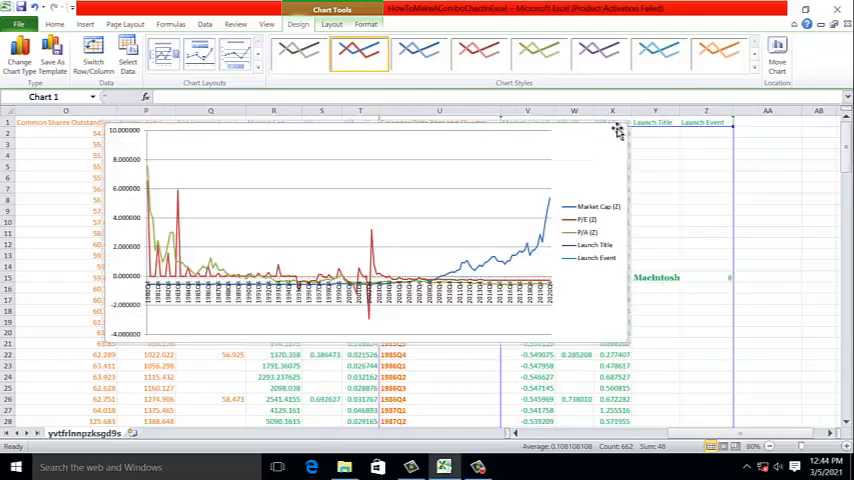
{"action": "mouse_move", "coordinate": [660, 216]}
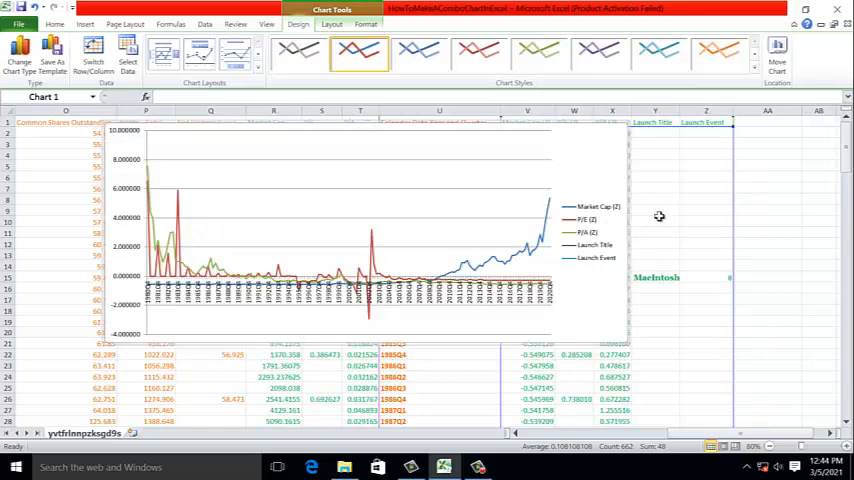
{"action": "mouse_move", "coordinate": [656, 276]}
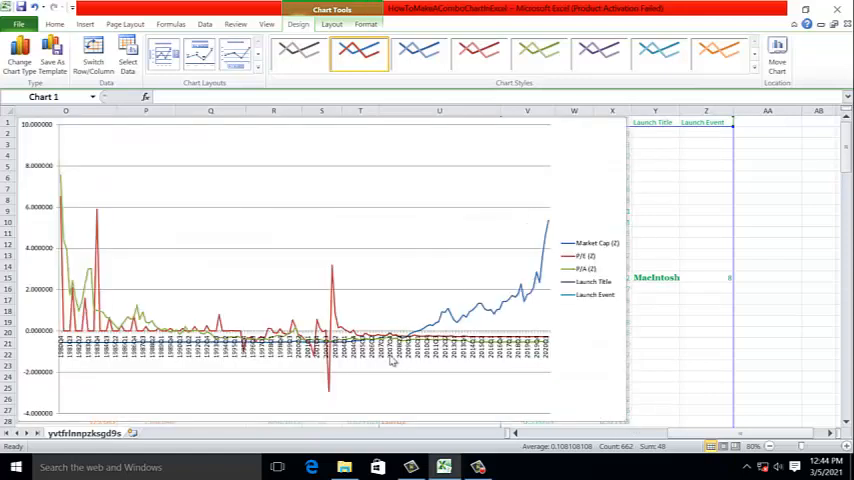
{"action": "mouse_move", "coordinate": [578, 180]}
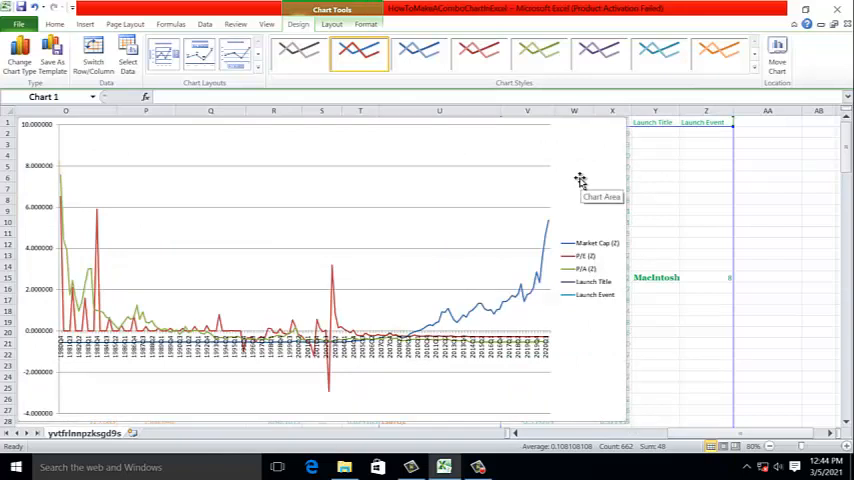
{"action": "mouse_move", "coordinate": [58, 186]}
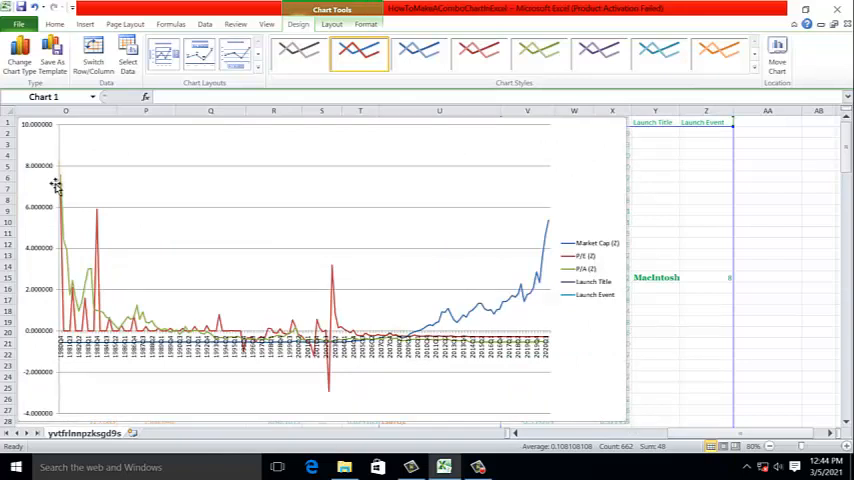
{"action": "mouse_move", "coordinate": [44, 292]}
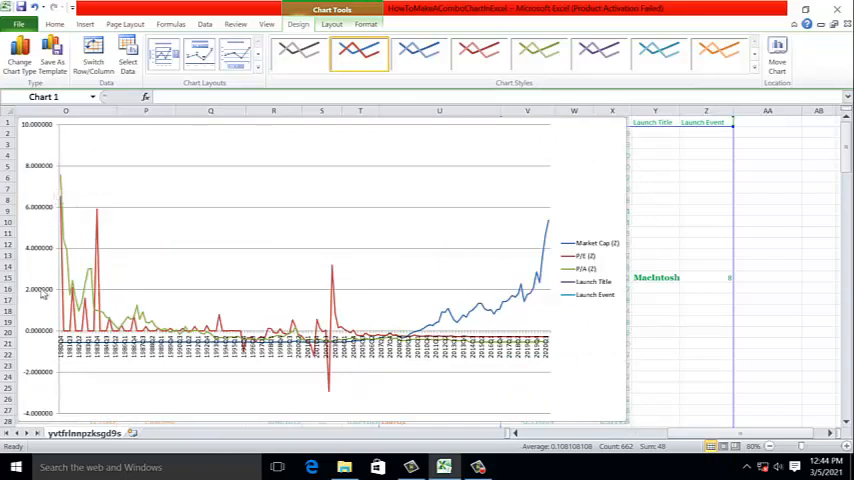
{"action": "mouse_move", "coordinate": [36, 136]}
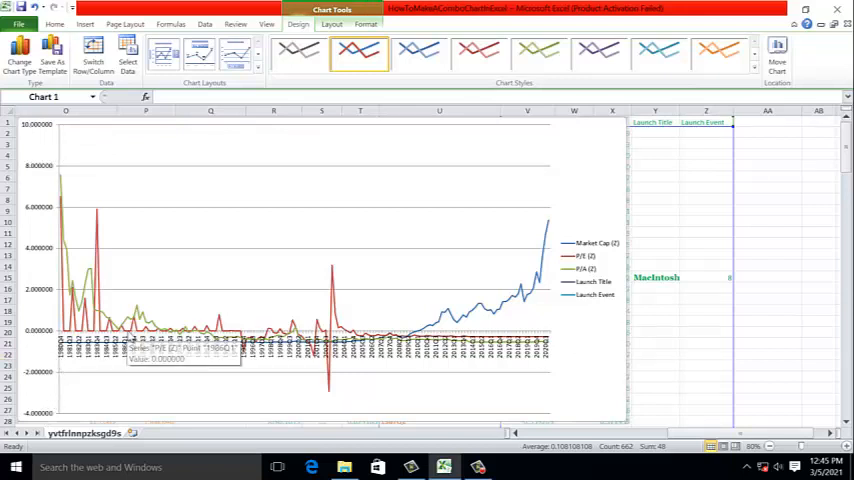
{"action": "mouse_move", "coordinate": [370, 352]}
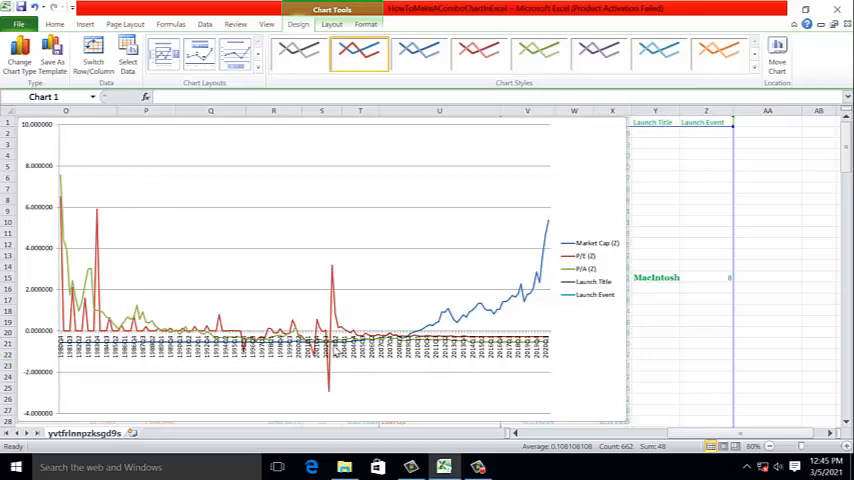
{"action": "mouse_move", "coordinate": [128, 192]}
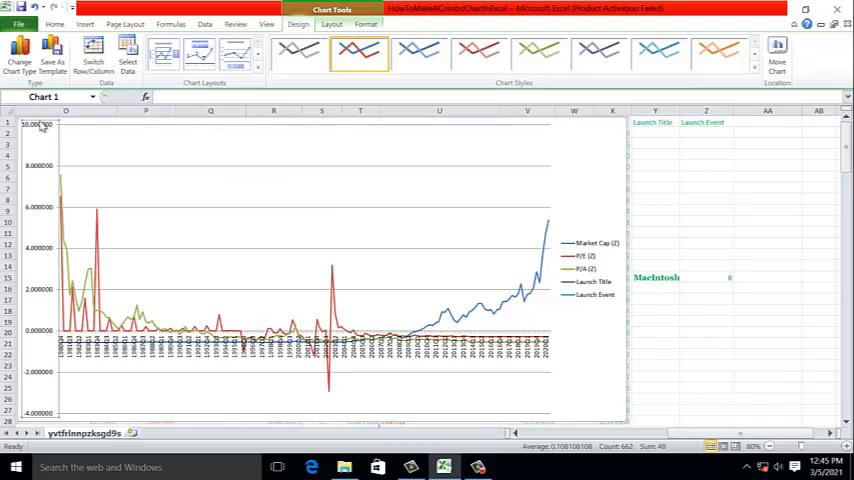
Bring up the context menu on the chart's vertical value axis
{"action": "right_click", "coordinate": [40, 130]}
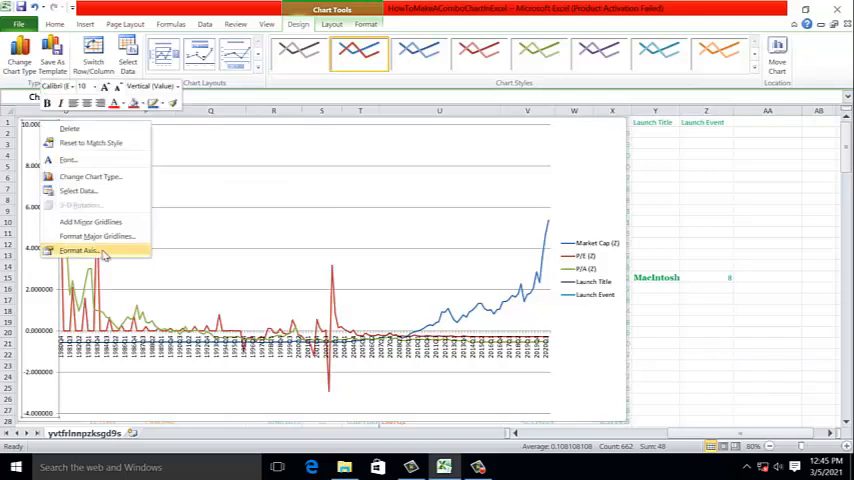
Set the vertical axis number format to 0 decimal places
{"action": "left_click", "coordinate": [80, 250]}
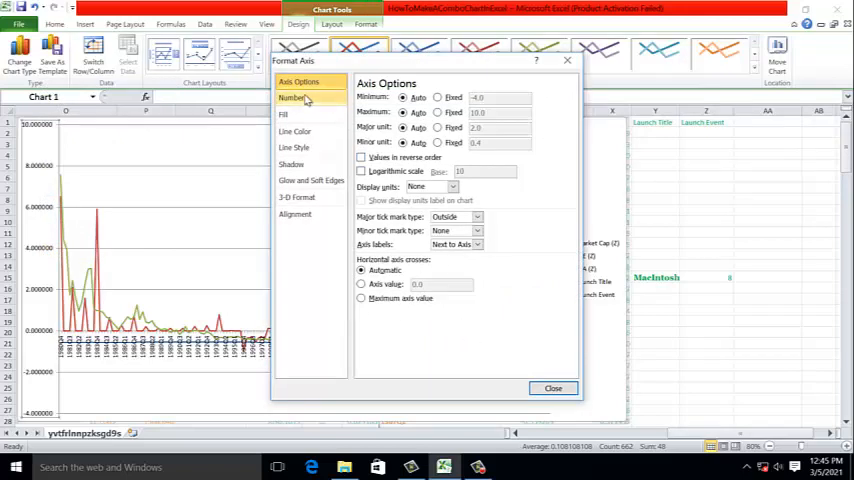
{"action": "left_click", "coordinate": [292, 96]}
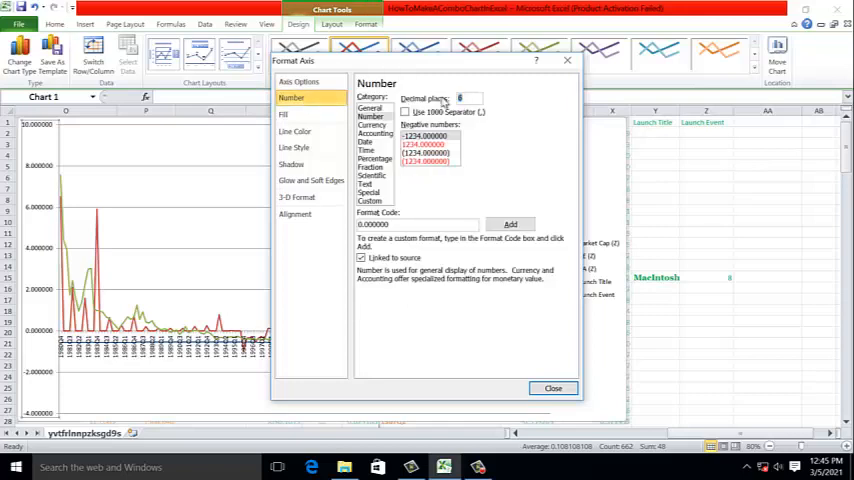
{"action": "left_click", "coordinate": [552, 388]}
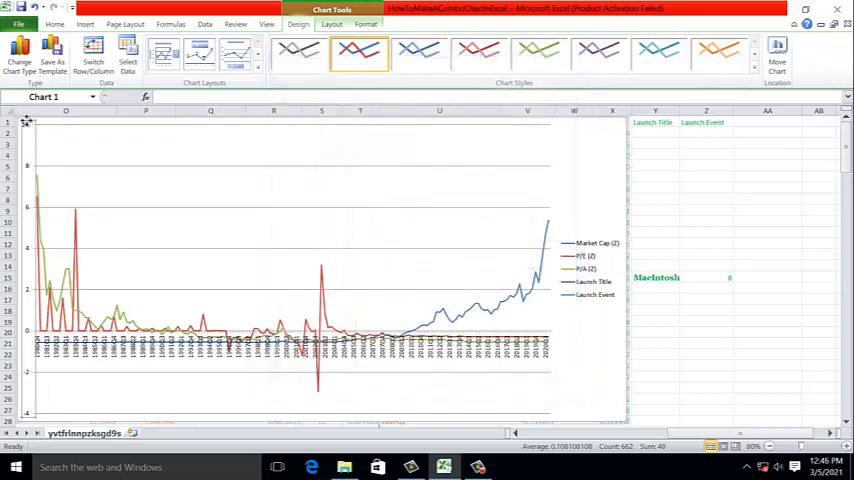
{"action": "mouse_move", "coordinate": [28, 130]}
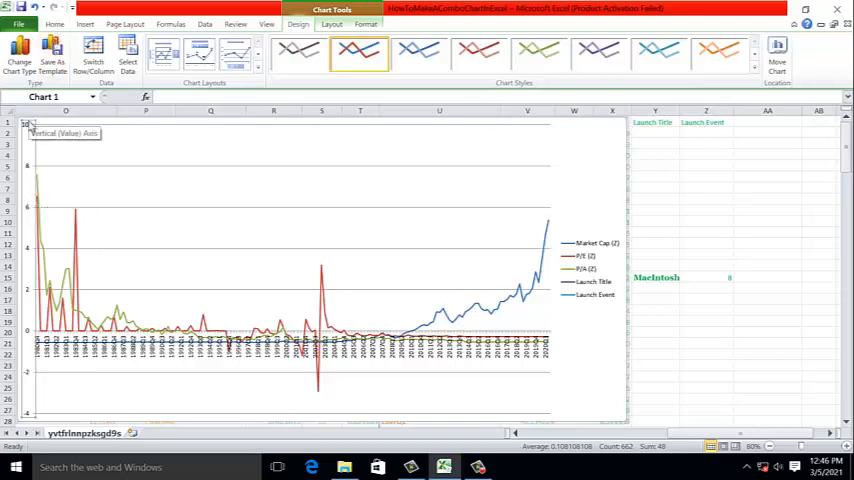
Set the chart's vertical axis labels in the Georgia typeface at their original size
{"action": "left_click", "coordinate": [56, 24]}
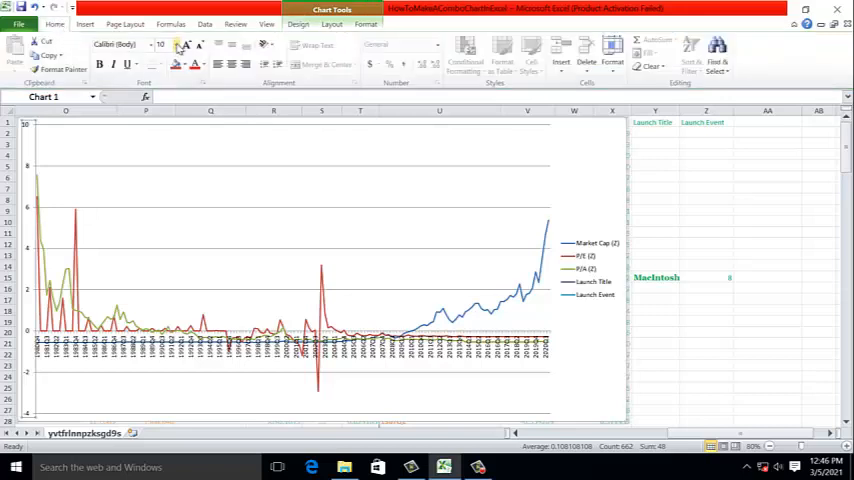
{"action": "left_click", "coordinate": [172, 44]}
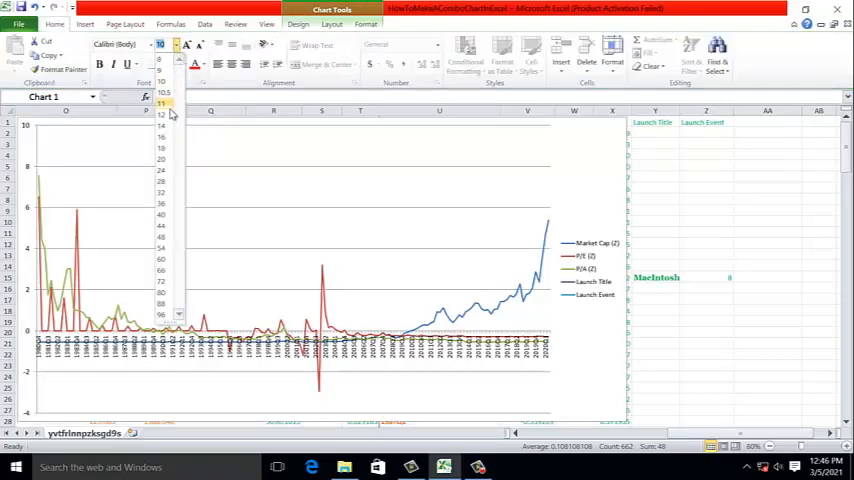
{"action": "left_click", "coordinate": [162, 120]}
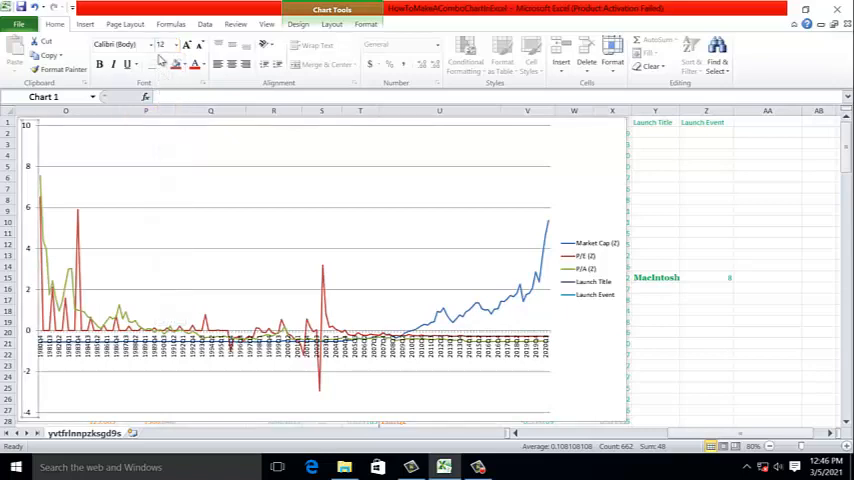
{"action": "left_click", "coordinate": [152, 44]}
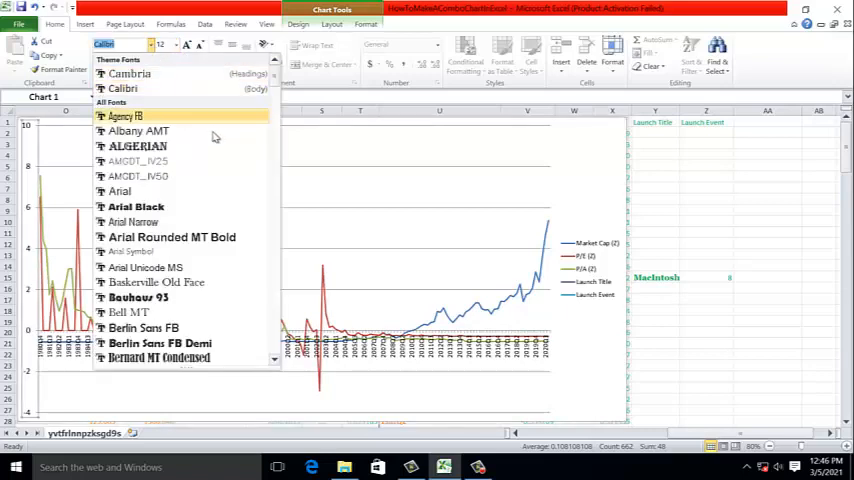
{"action": "scroll", "scroll_direction": "down", "scroll_amount": 3}
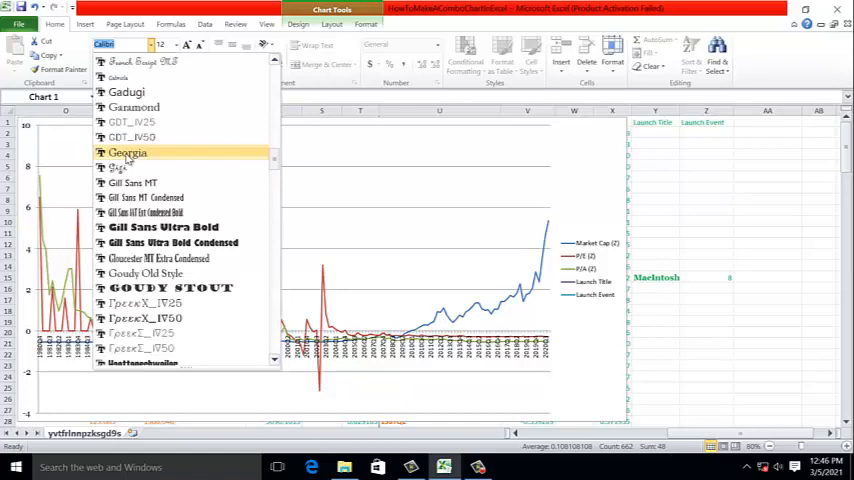
{"action": "left_click", "coordinate": [128, 152]}
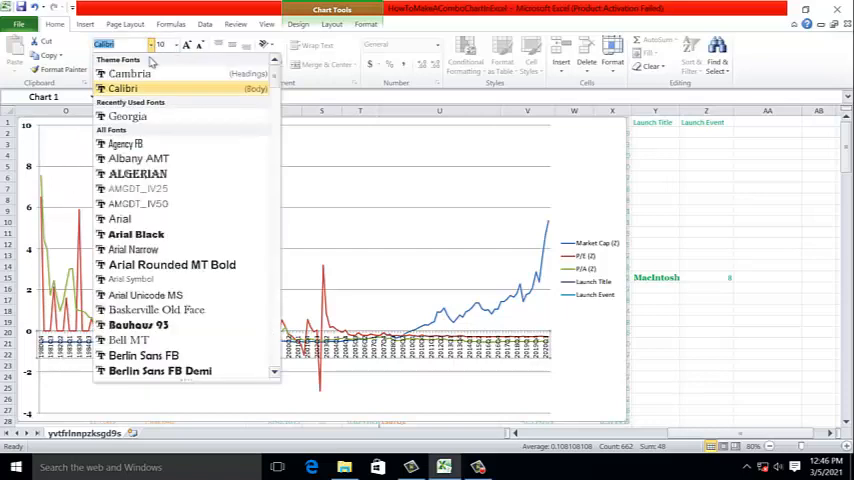
{"action": "left_click", "coordinate": [128, 116]}
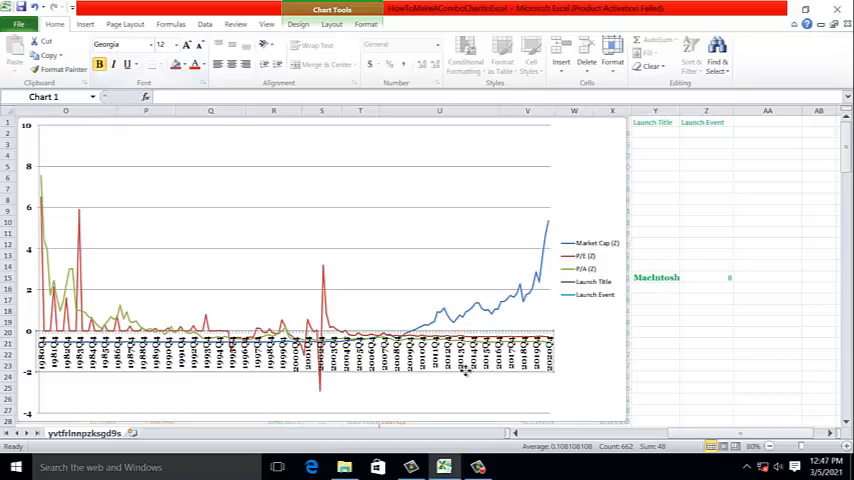
Set the horizontal axis label position to Low so quarter labels sit along the bottom edge
{"action": "right_click", "coordinate": [466, 376]}
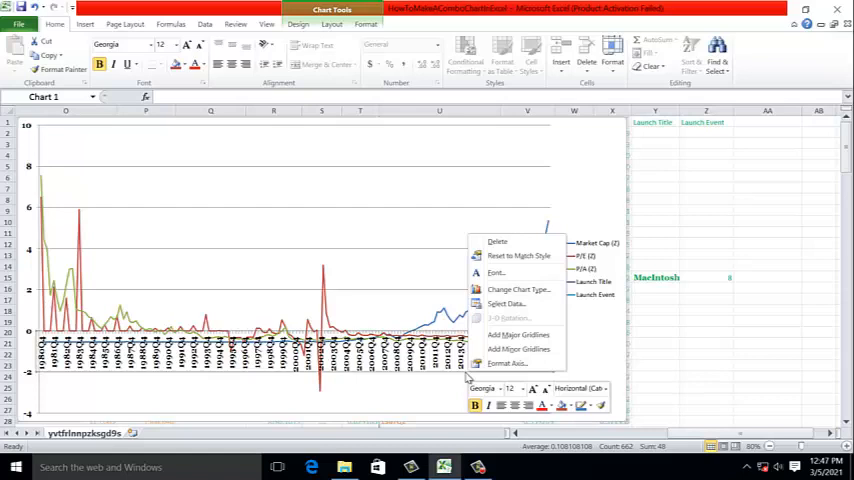
{"action": "mouse_move", "coordinate": [508, 364]}
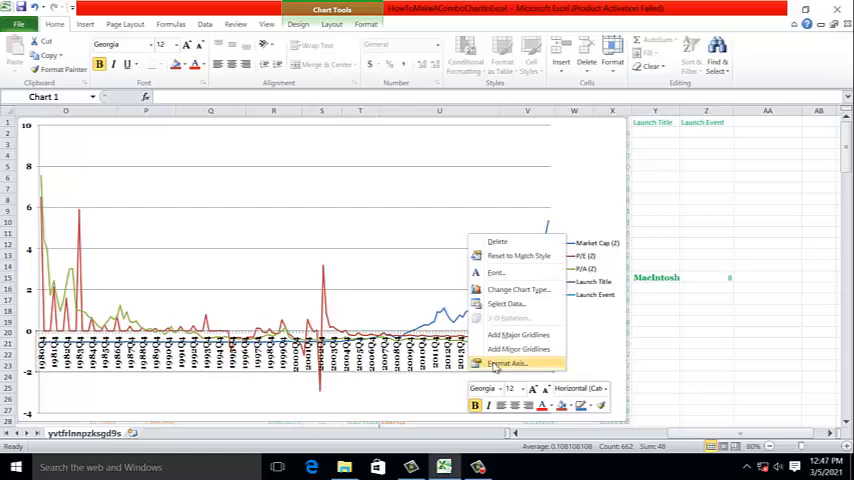
{"action": "left_click", "coordinate": [508, 364]}
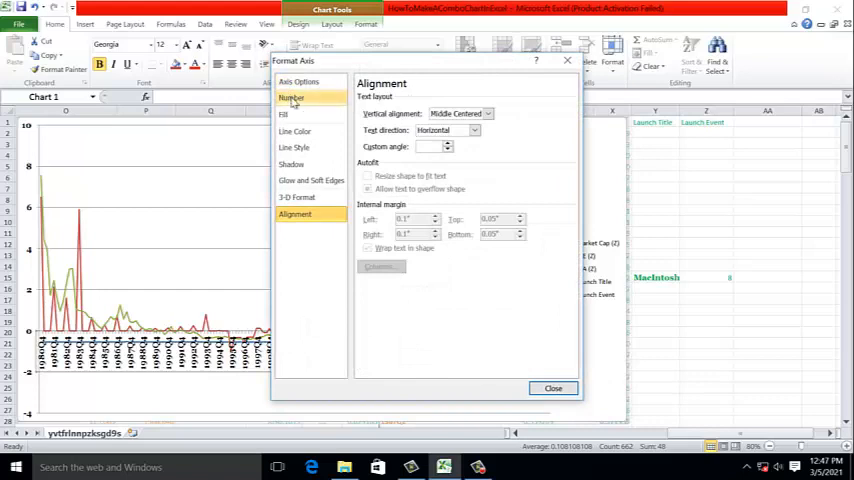
{"action": "left_click", "coordinate": [300, 82]}
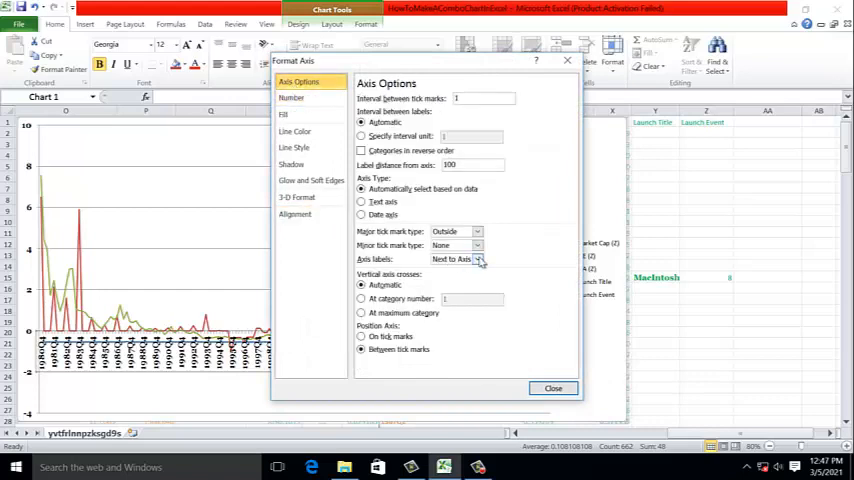
{"action": "left_click", "coordinate": [478, 260]}
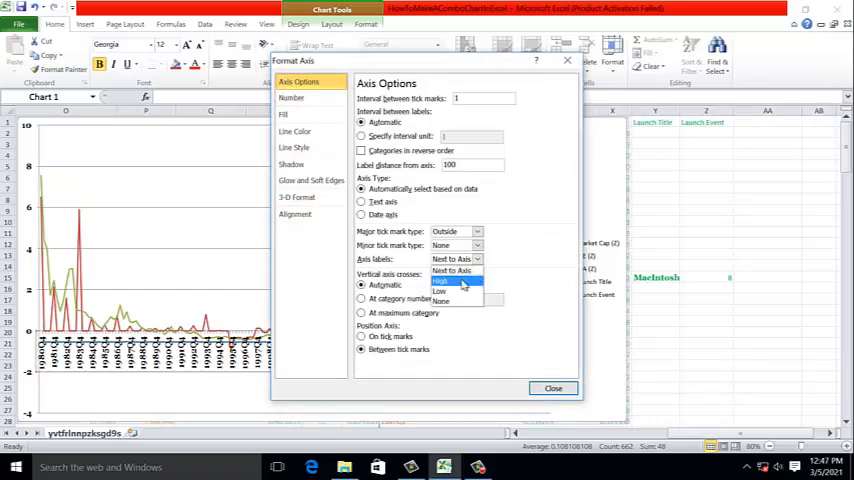
{"action": "mouse_move", "coordinate": [458, 292]}
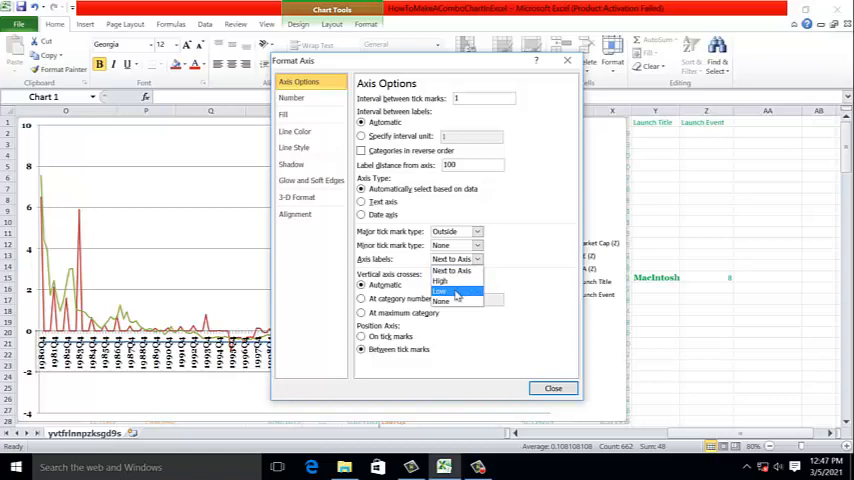
{"action": "left_click", "coordinate": [450, 290]}
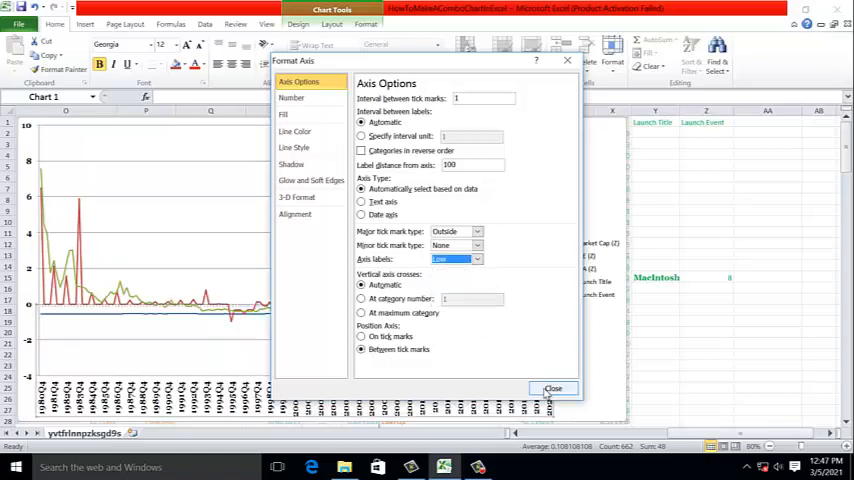
{"action": "left_click", "coordinate": [552, 388]}
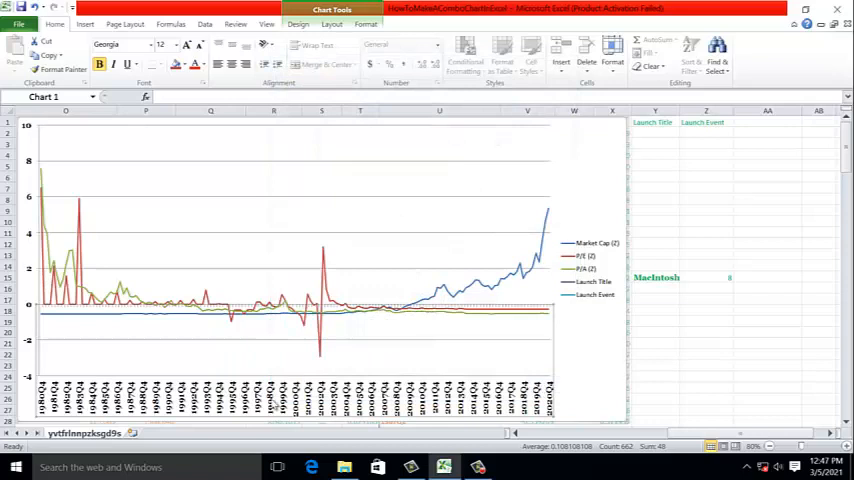
{"action": "mouse_move", "coordinate": [396, 368]}
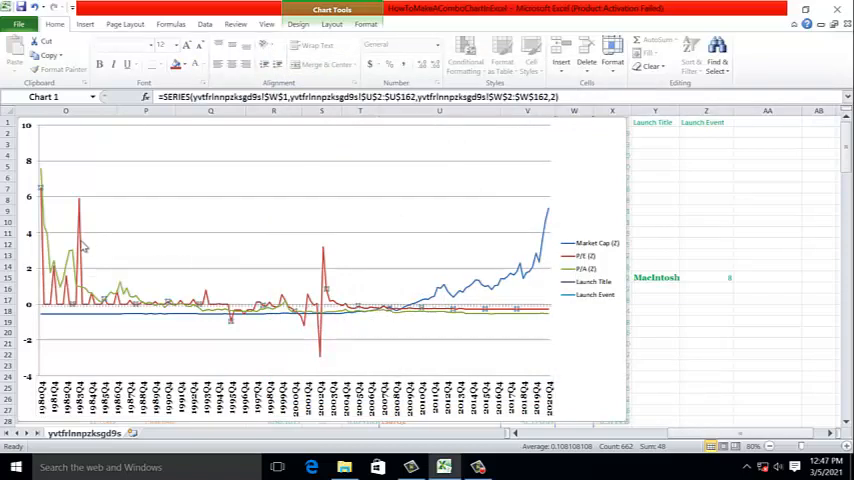
{"action": "right_click", "coordinate": [84, 248]}
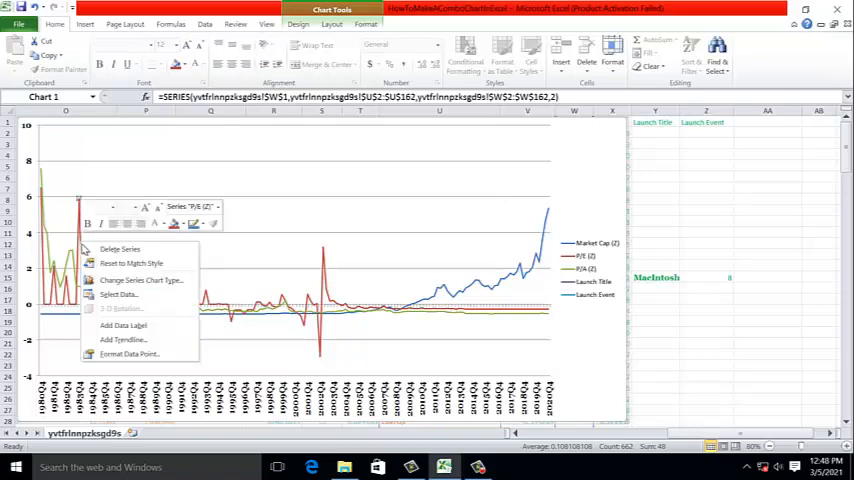
{"action": "mouse_move", "coordinate": [128, 354]}
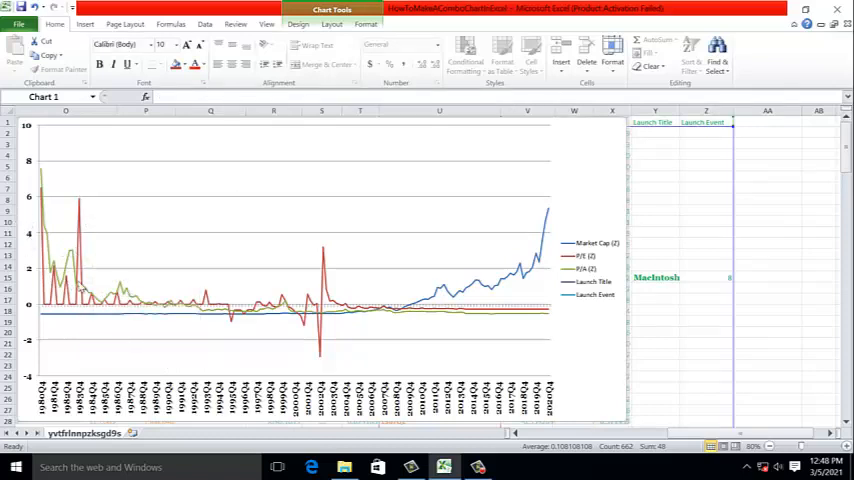
{"action": "mouse_move", "coordinate": [256, 292]}
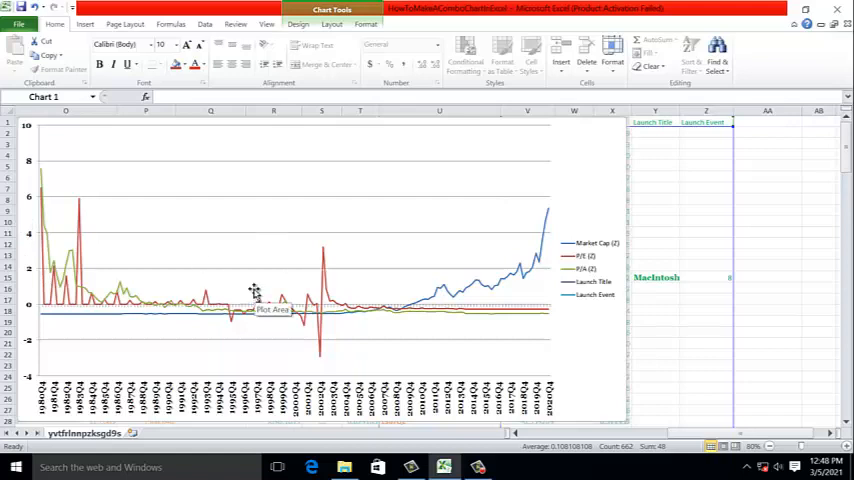
{"action": "mouse_move", "coordinate": [252, 252]}
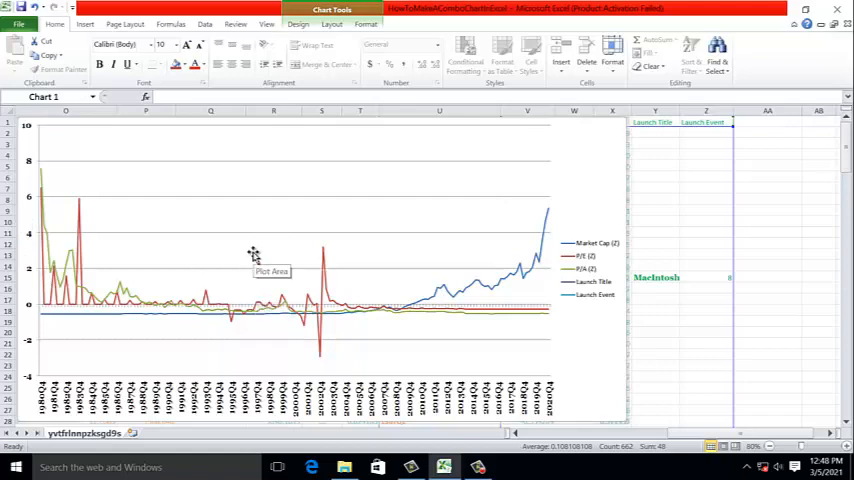
{"action": "mouse_move", "coordinate": [590, 248]}
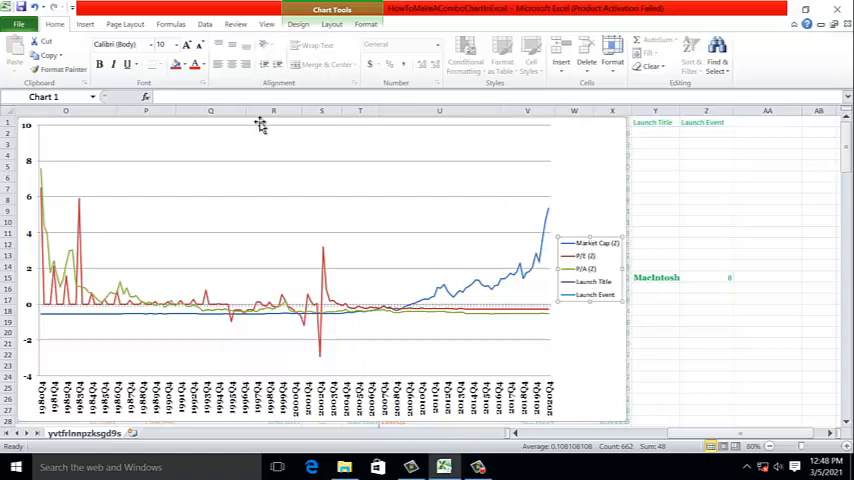
Set the legend text in the serif font matching the axis labels
{"action": "left_click", "coordinate": [176, 44]}
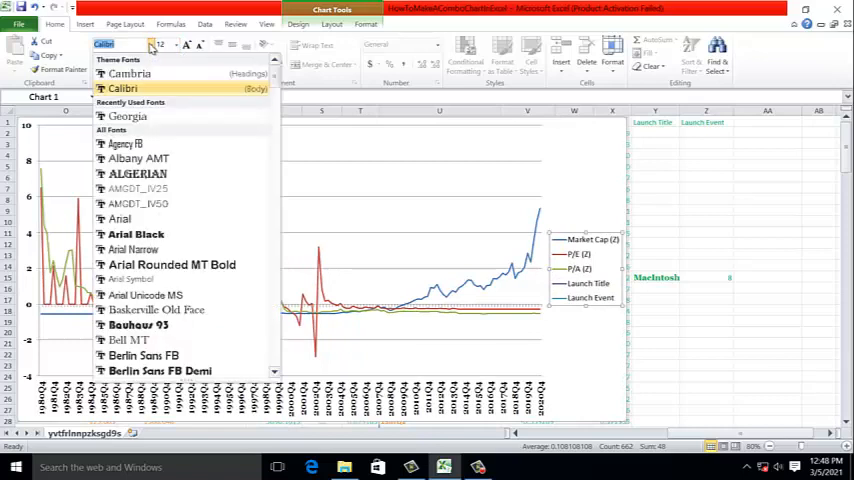
{"action": "left_click", "coordinate": [128, 116]}
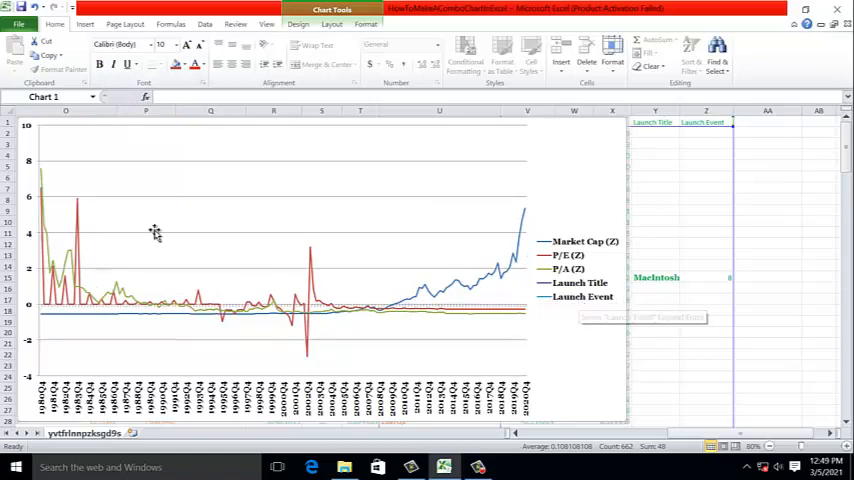
{"action": "mouse_move", "coordinate": [232, 180]}
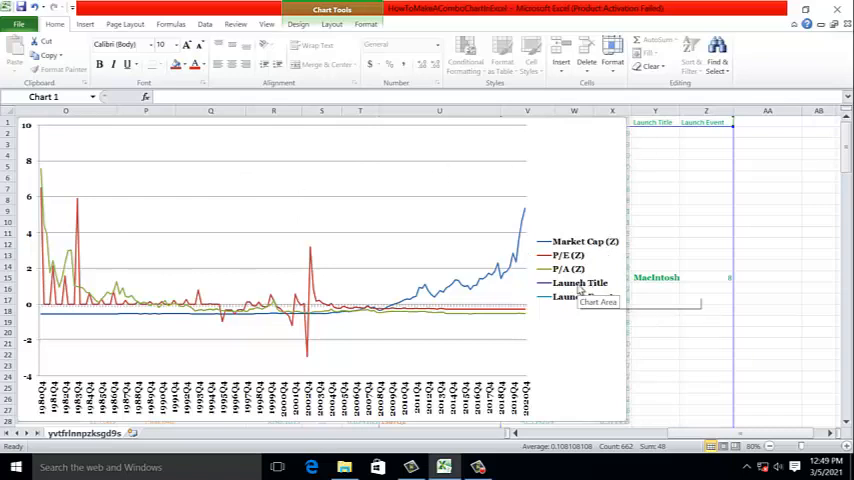
{"action": "mouse_move", "coordinate": [590, 330]}
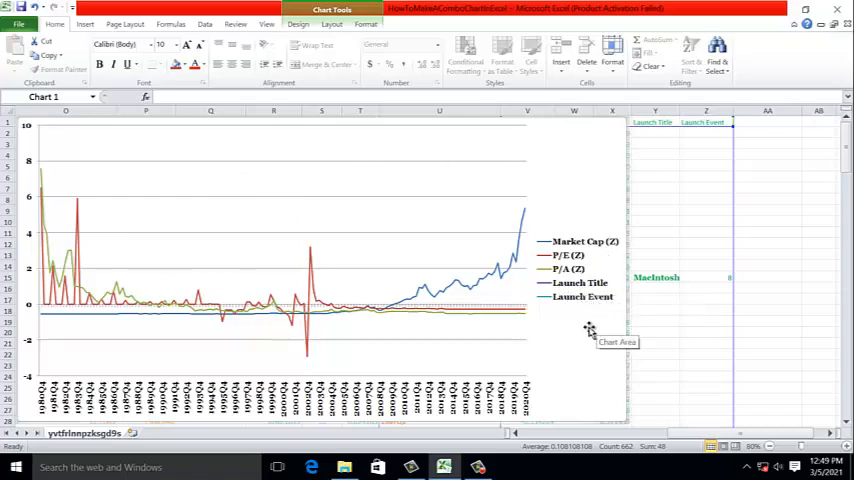
{"action": "mouse_move", "coordinate": [580, 296]}
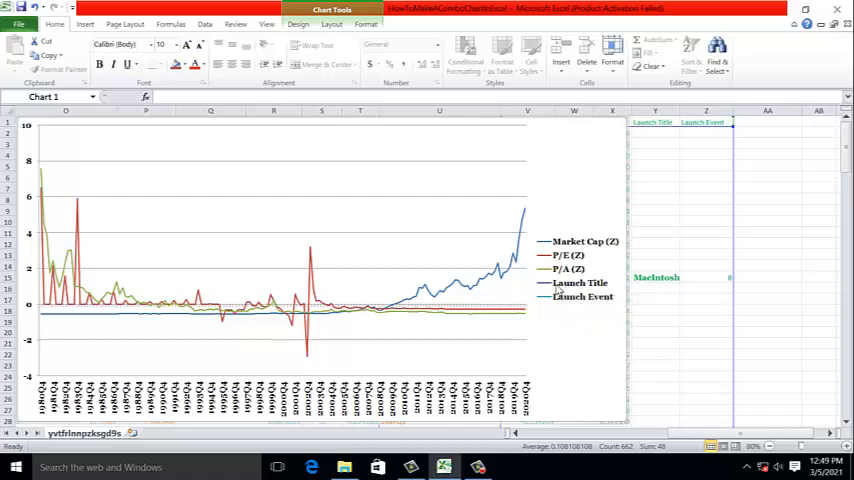
{"action": "mouse_move", "coordinate": [584, 296]}
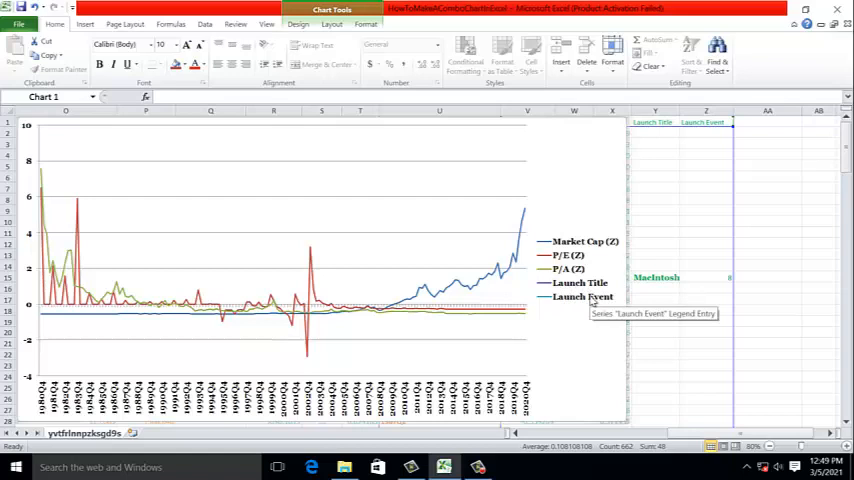
{"action": "mouse_move", "coordinate": [476, 194]}
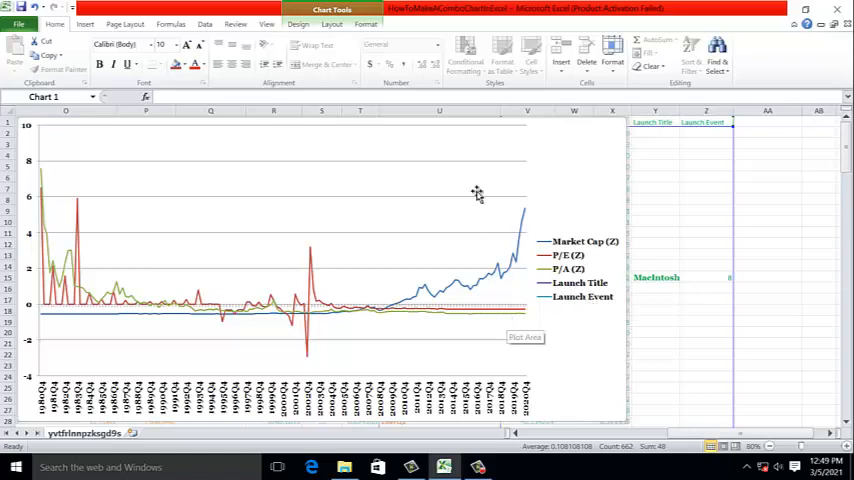
{"action": "mouse_move", "coordinate": [378, 196]}
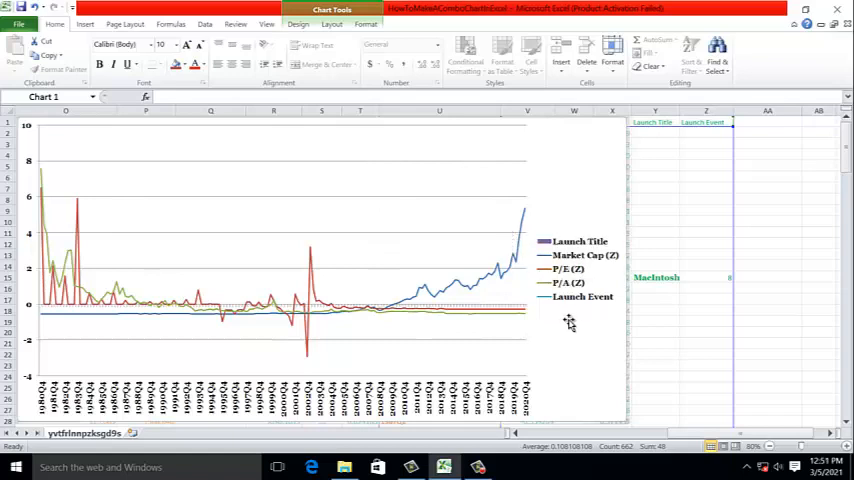
Change the Launch Event series chart type to Clustered Column
{"action": "right_click", "coordinate": [582, 296]}
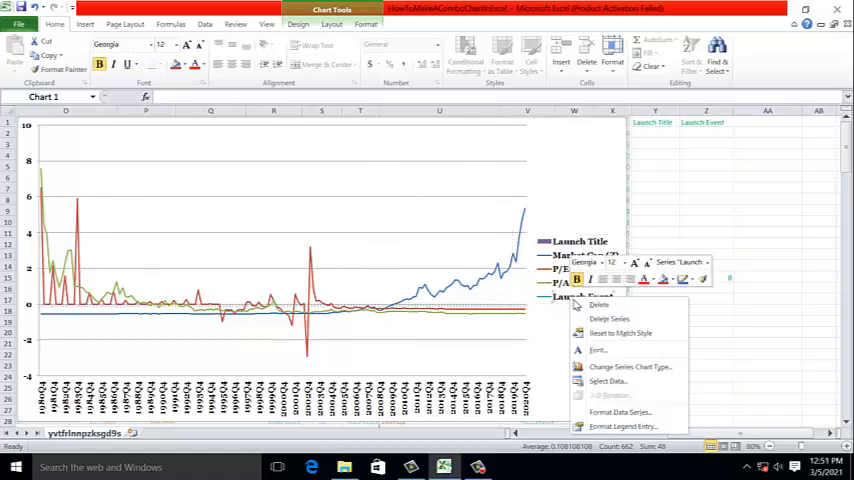
{"action": "left_click", "coordinate": [630, 366]}
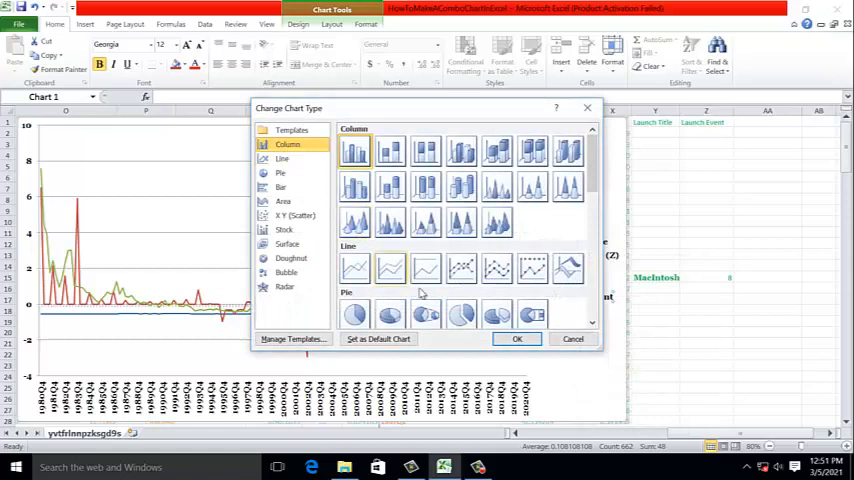
{"action": "left_click", "coordinate": [516, 338]}
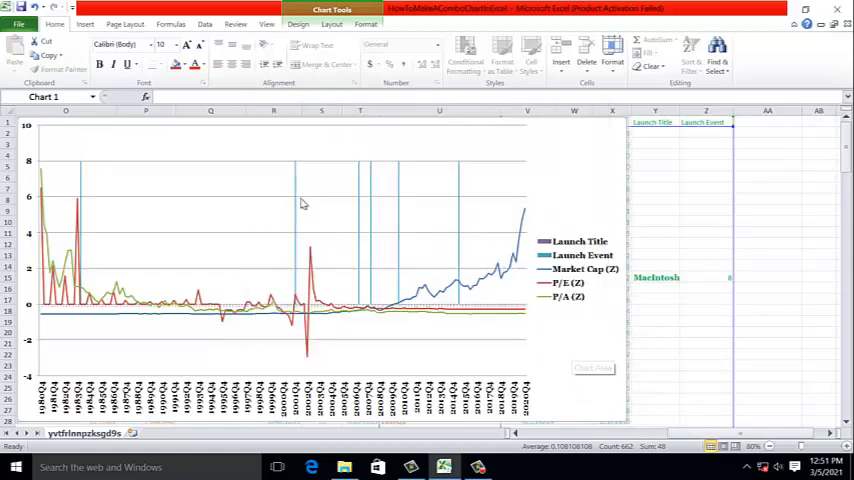
{"action": "mouse_move", "coordinate": [372, 236]}
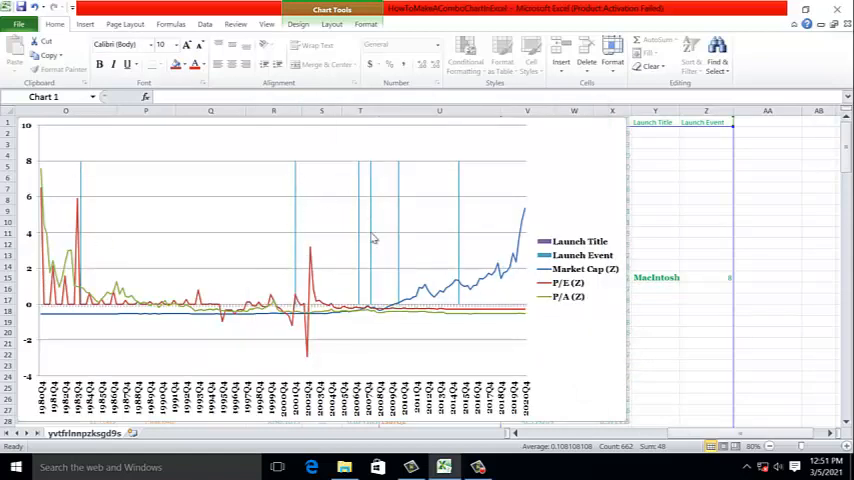
{"action": "mouse_move", "coordinate": [82, 176]}
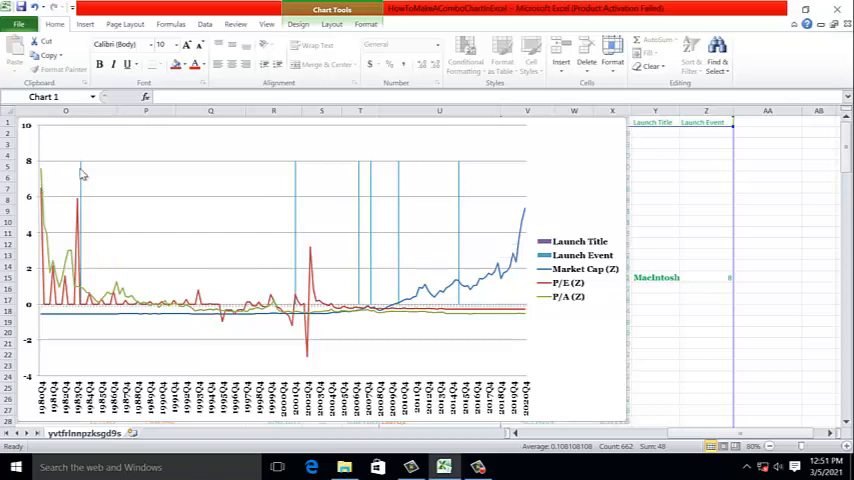
{"action": "mouse_move", "coordinate": [84, 172]}
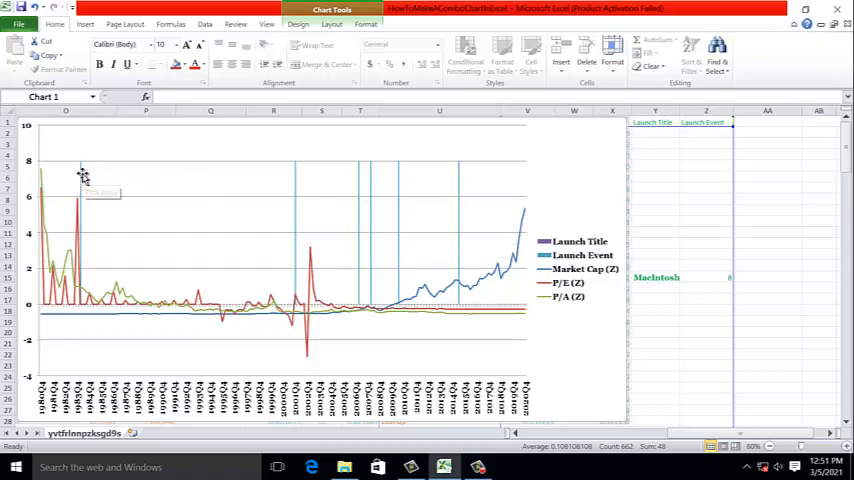
Add product-name data labels (Macintosh, iPod, iPhone, Apple Watch) to the Launch Title columns in Georgia
{"action": "right_click", "coordinate": [80, 176]}
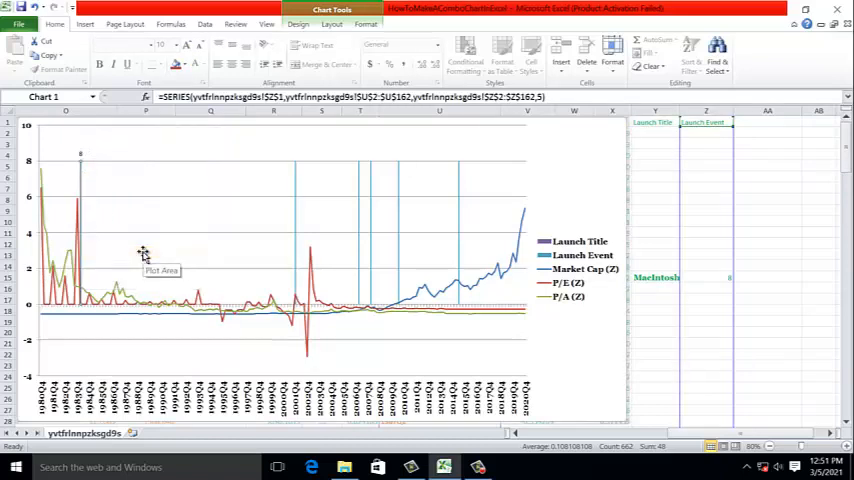
{"action": "mouse_move", "coordinate": [368, 188]}
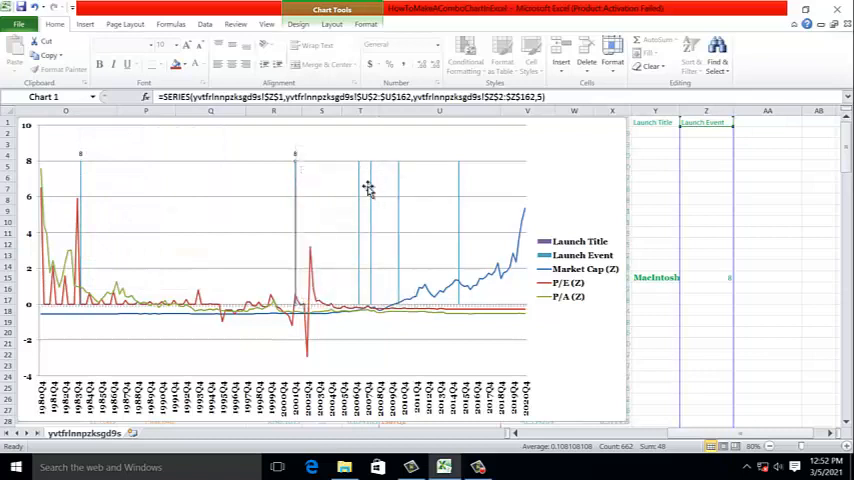
{"action": "right_click", "coordinate": [368, 188]}
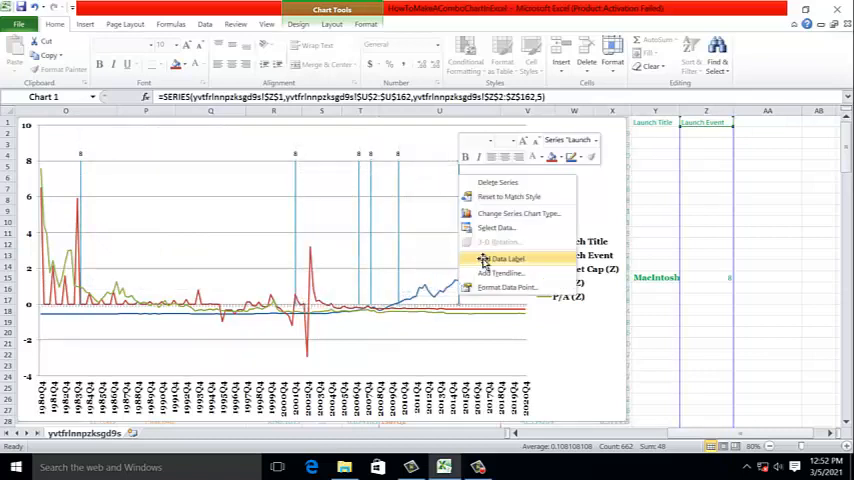
{"action": "left_click", "coordinate": [500, 258]}
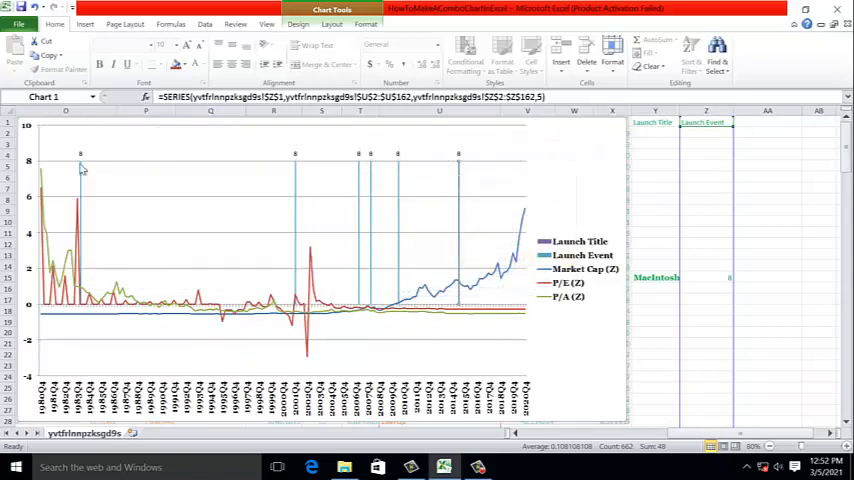
{"action": "mouse_move", "coordinate": [104, 168]}
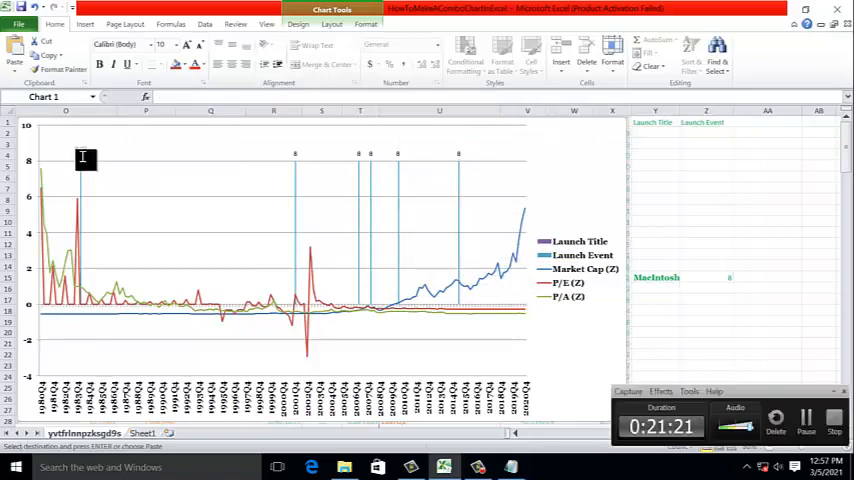
{"action": "mouse_move", "coordinate": [204, 172]}
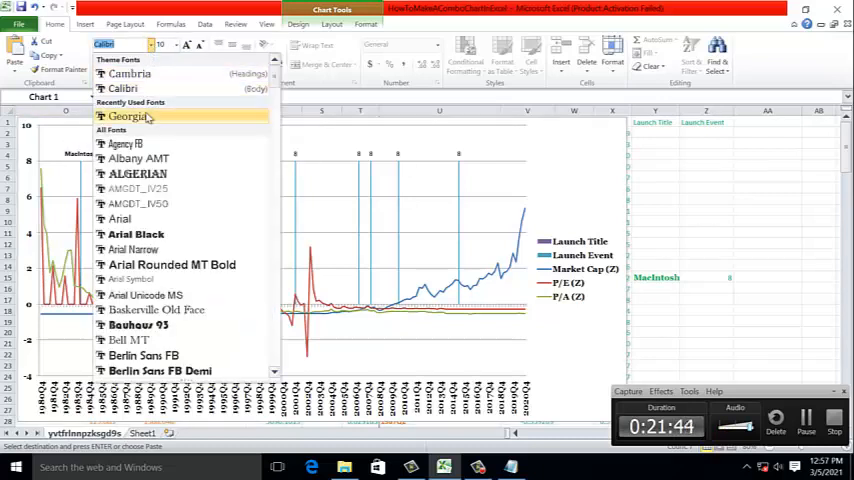
{"action": "left_click", "coordinate": [124, 116]}
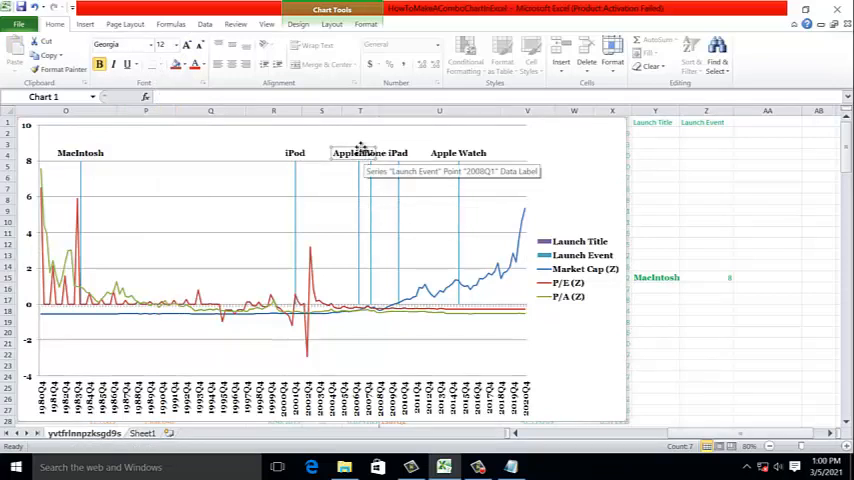
{"action": "mouse_move", "coordinate": [362, 148]}
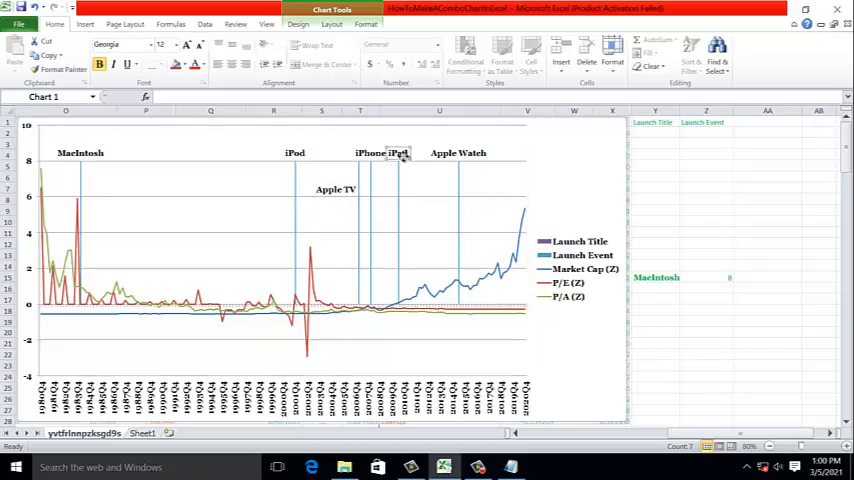
Drag the iPad label down below iPhone so the launch names no longer overlap
{"action": "left_click_drag", "start_coordinate": [398, 152], "coordinate": [398, 190]}
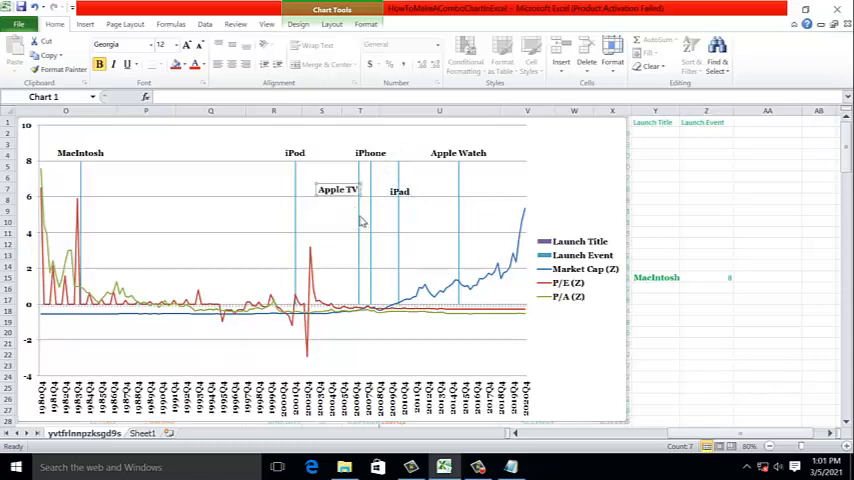
{"action": "mouse_move", "coordinate": [192, 206]}
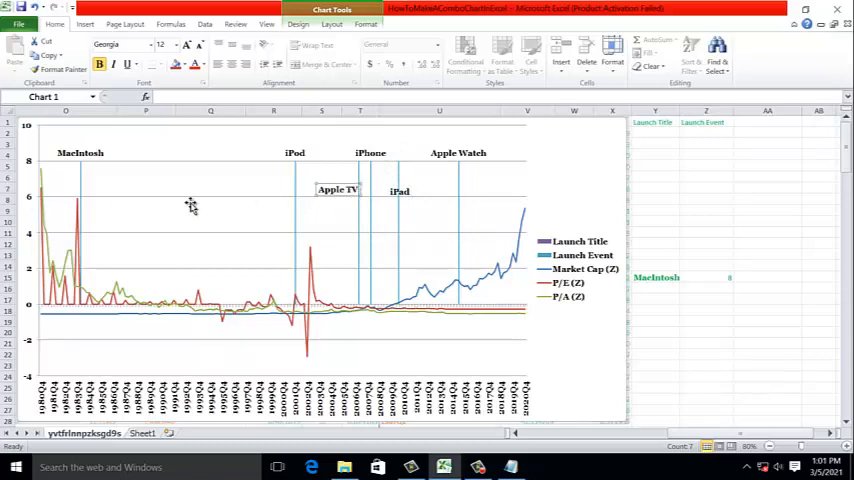
{"action": "left_click", "coordinate": [704, 122]}
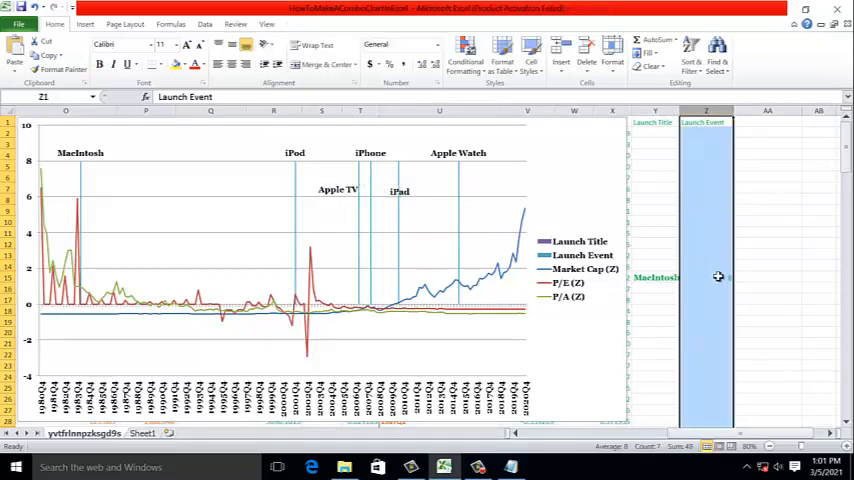
{"action": "mouse_move", "coordinate": [696, 264]}
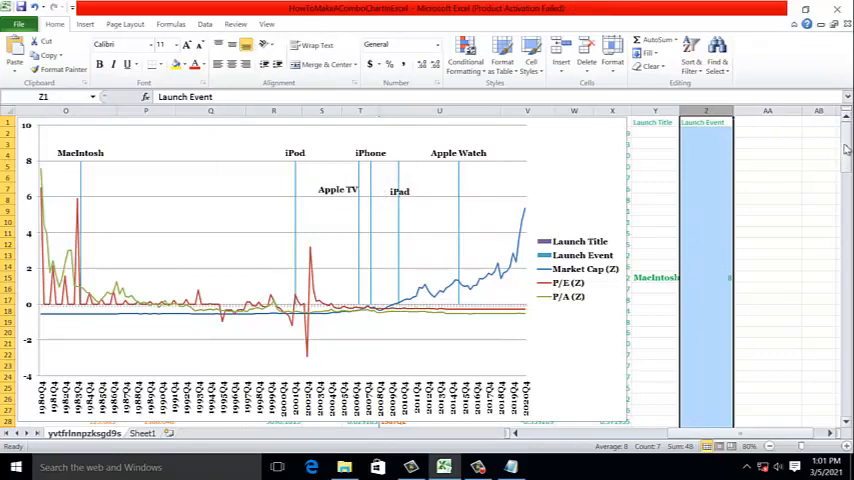
{"action": "scroll", "scroll_direction": "down", "scroll_amount": 3}
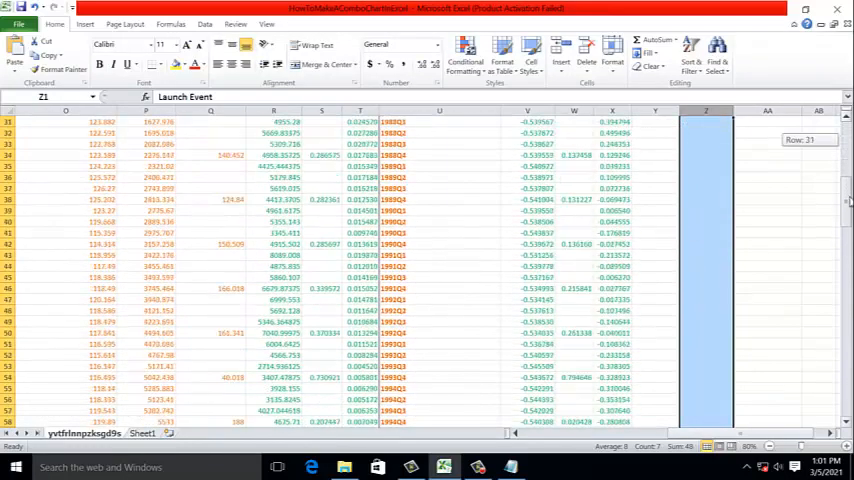
{"action": "scroll", "scroll_direction": "down", "scroll_amount": 3}
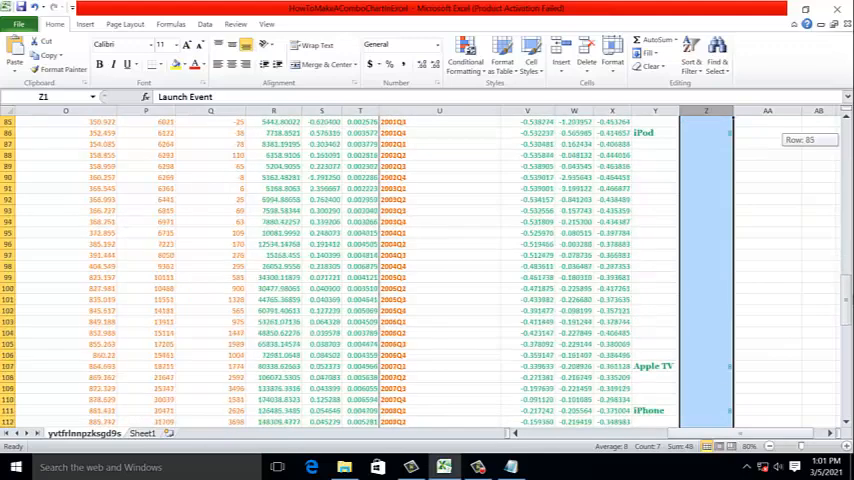
{"action": "scroll", "scroll_direction": "down", "scroll_amount": 3}
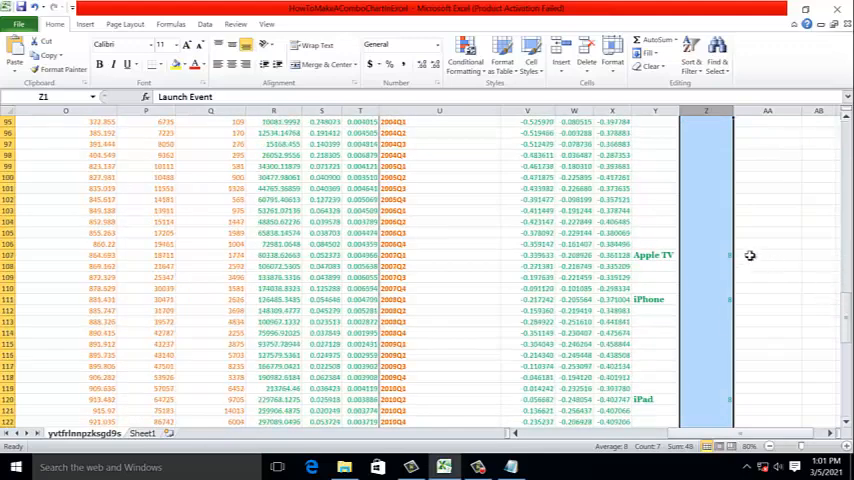
{"action": "left_click", "coordinate": [706, 256]}
{"action": "type", "text": "6"}
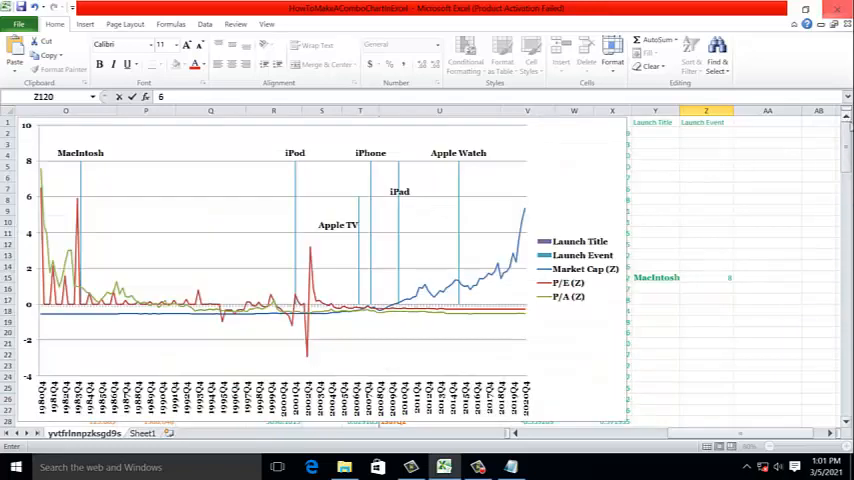
{"action": "mouse_move", "coordinate": [456, 164]}
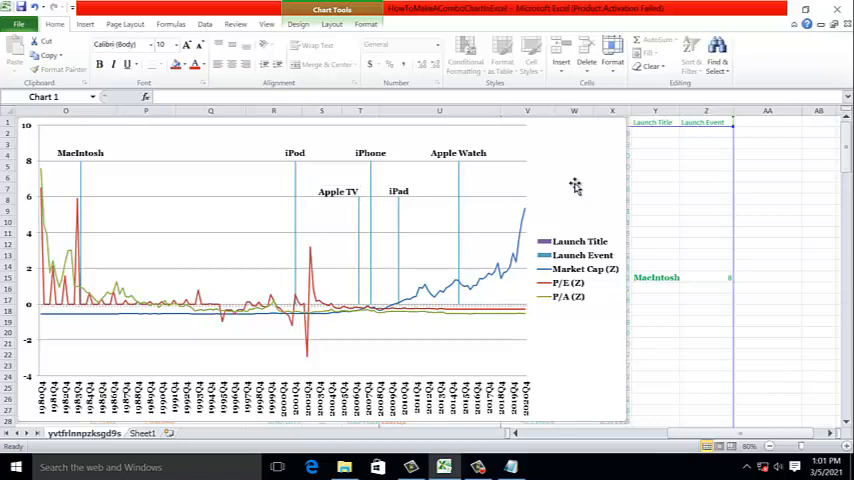
{"action": "mouse_move", "coordinate": [544, 292]}
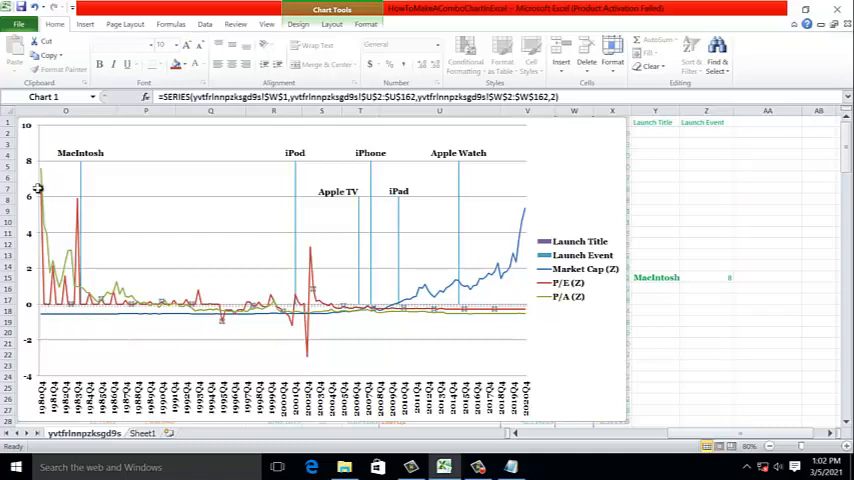
{"action": "mouse_move", "coordinate": [42, 310]}
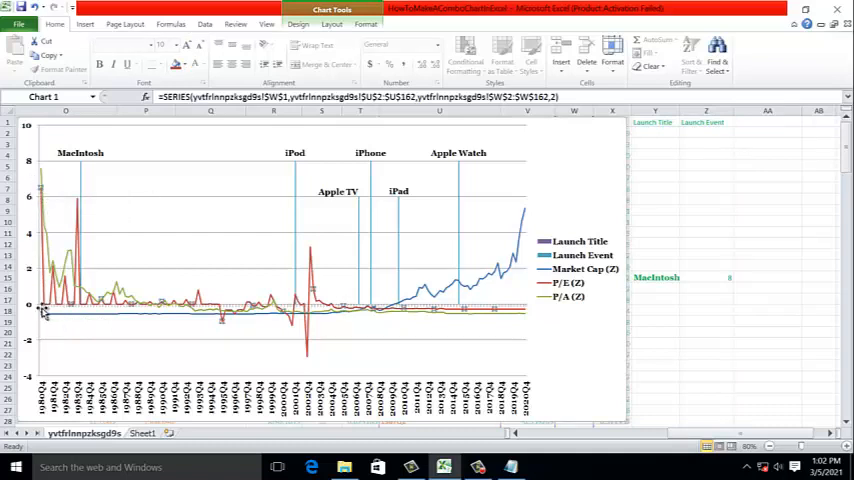
{"action": "mouse_move", "coordinate": [58, 312]}
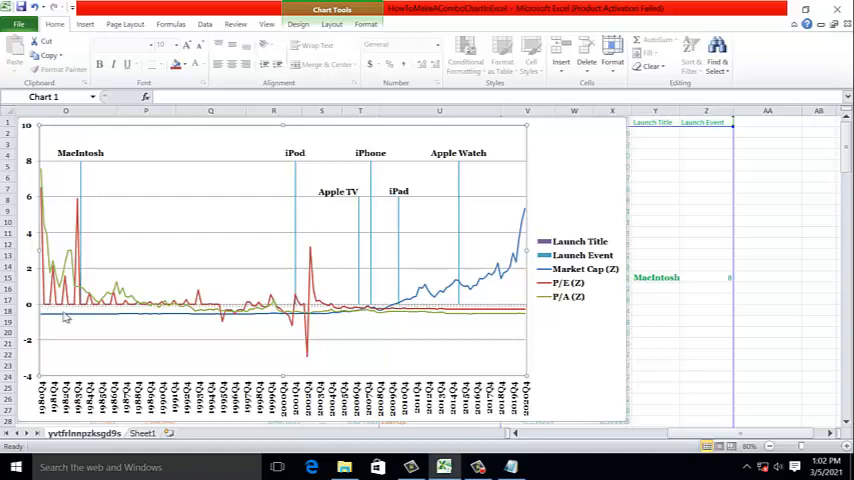
{"action": "mouse_move", "coordinate": [68, 318]}
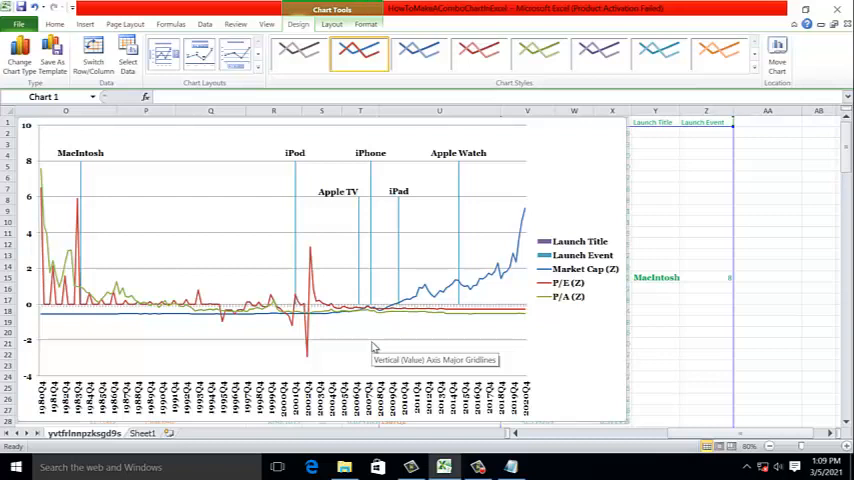
{"action": "mouse_move", "coordinate": [312, 260]}
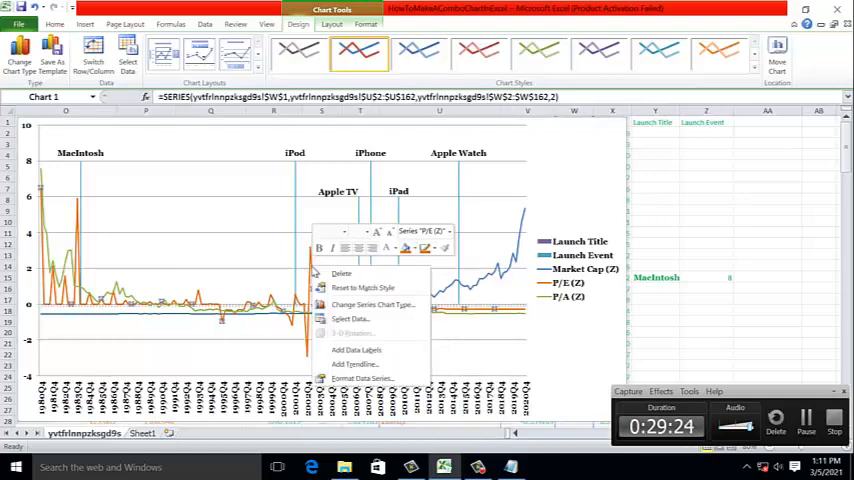
{"action": "mouse_move", "coordinate": [372, 316]}
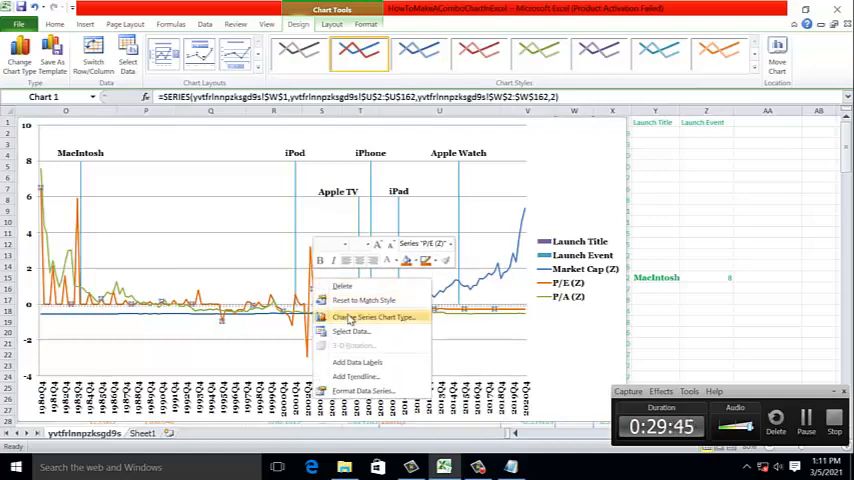
Change the P/E (Z) series to Clustered Column, leaving the other series as lines
{"action": "left_click", "coordinate": [376, 316]}
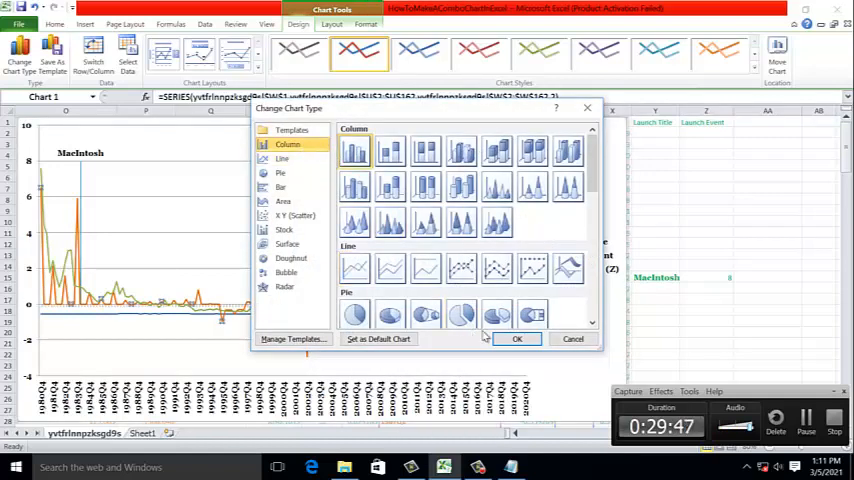
{"action": "left_click", "coordinate": [516, 338]}
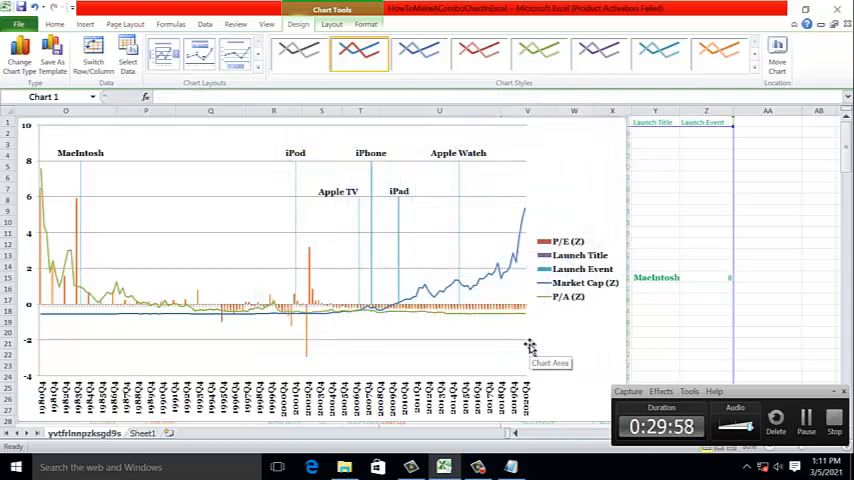
{"action": "mouse_move", "coordinate": [588, 332]}
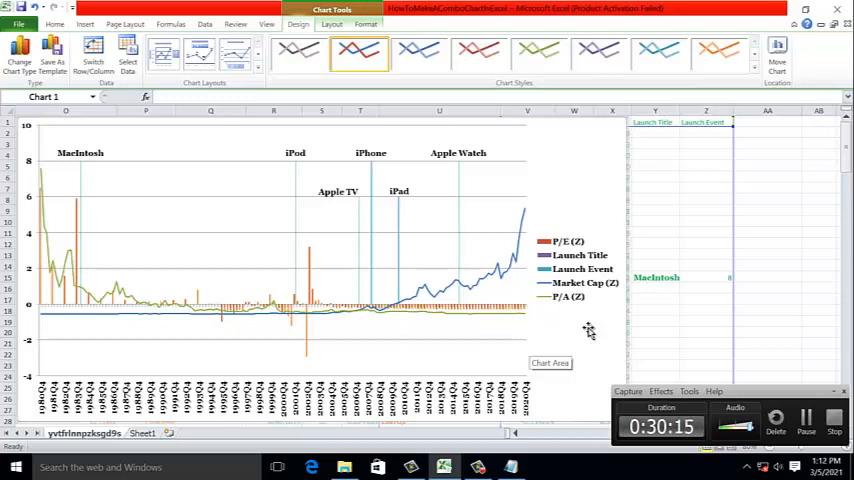
{"action": "mouse_move", "coordinate": [792, 264]}
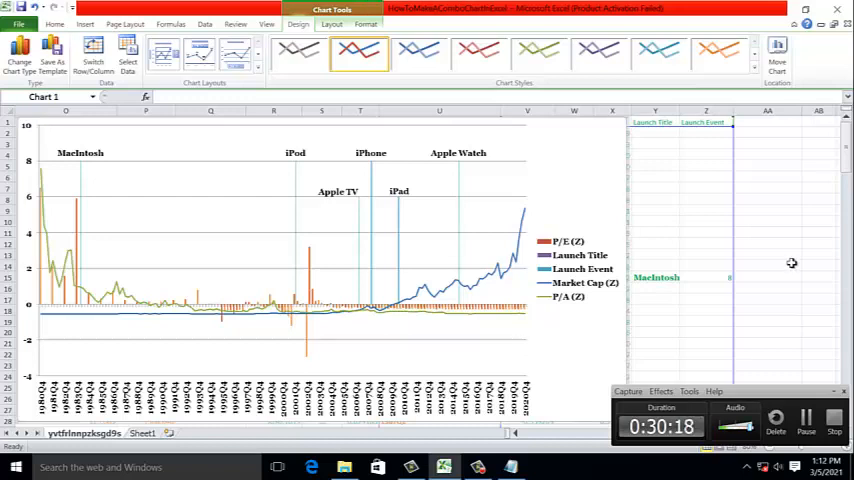
{"action": "left_click", "coordinate": [54, 24]}
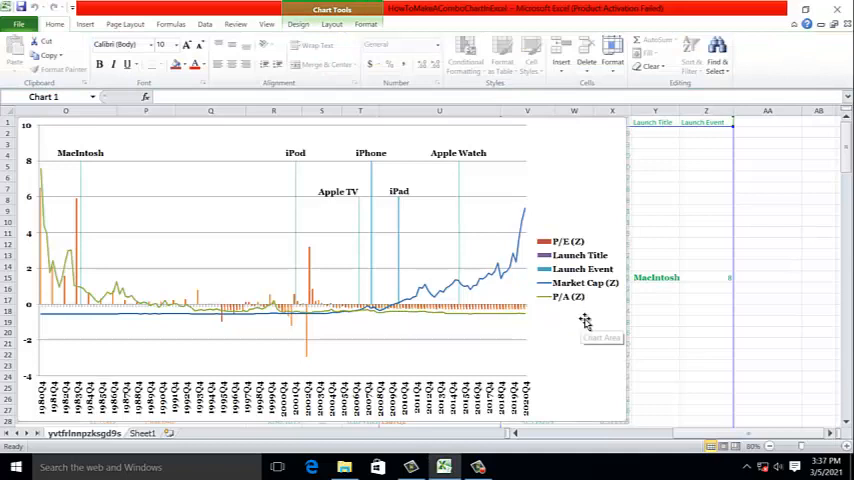
{"action": "mouse_move", "coordinate": [584, 340]}
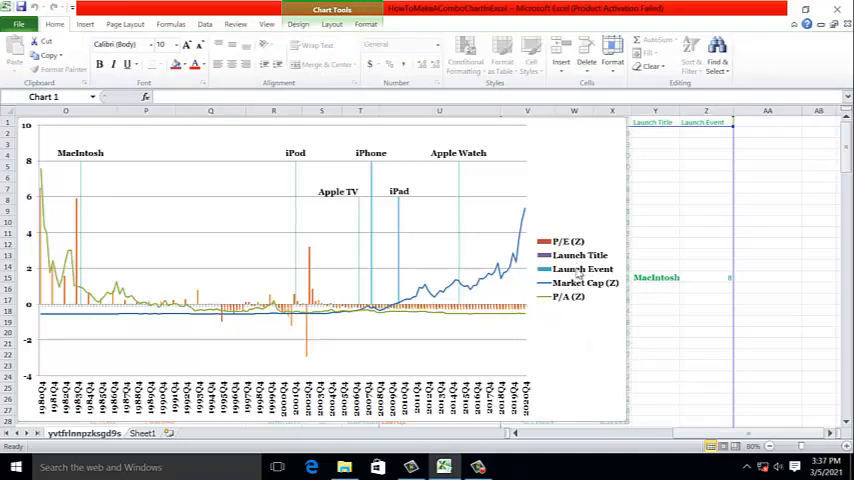
{"action": "mouse_move", "coordinate": [586, 340]}
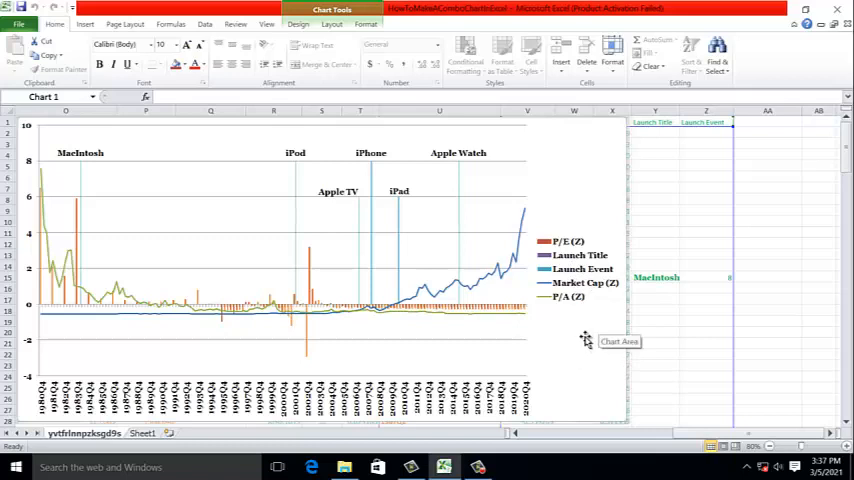
{"action": "mouse_move", "coordinate": [578, 256]}
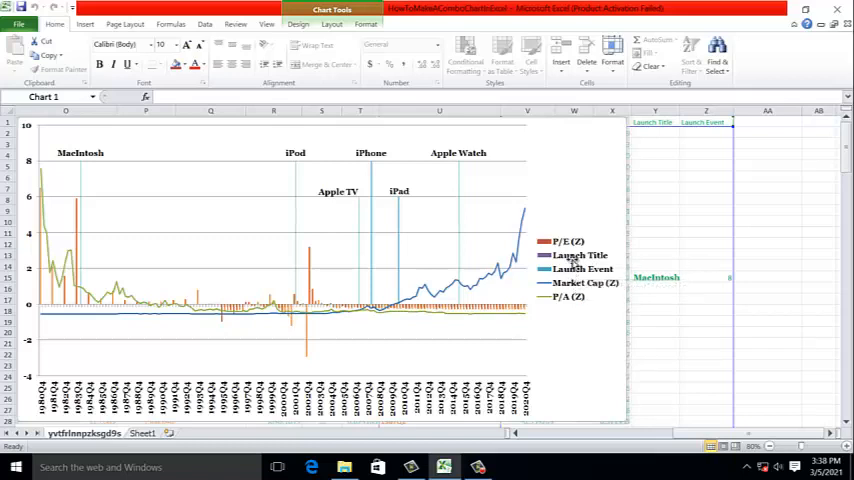
Delete the Launch Title entry from the chart legend
{"action": "right_click", "coordinate": [578, 256]}
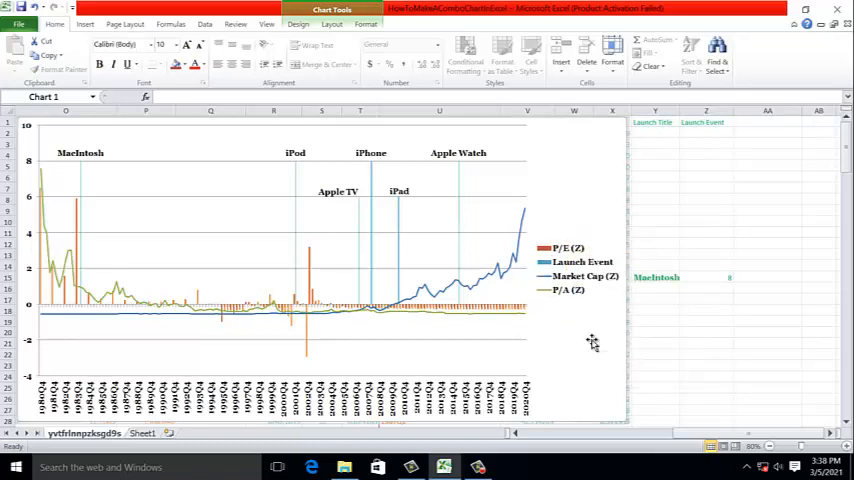
{"action": "mouse_move", "coordinate": [482, 268]}
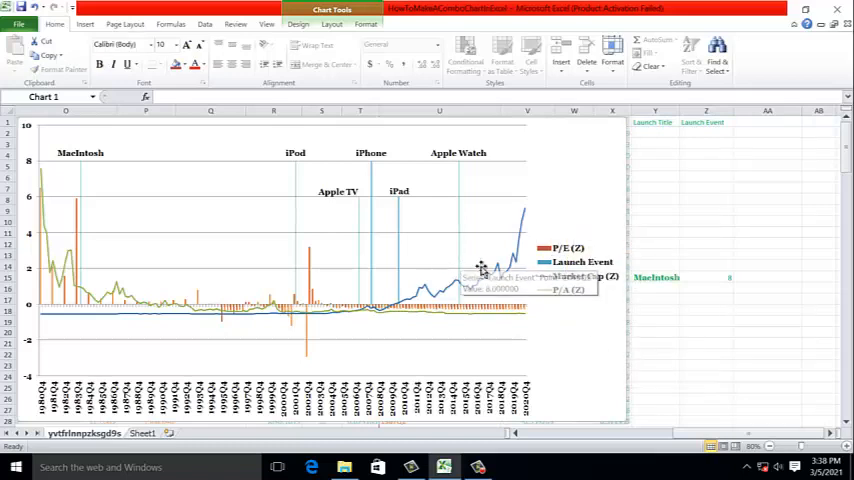
{"action": "mouse_move", "coordinate": [590, 324]}
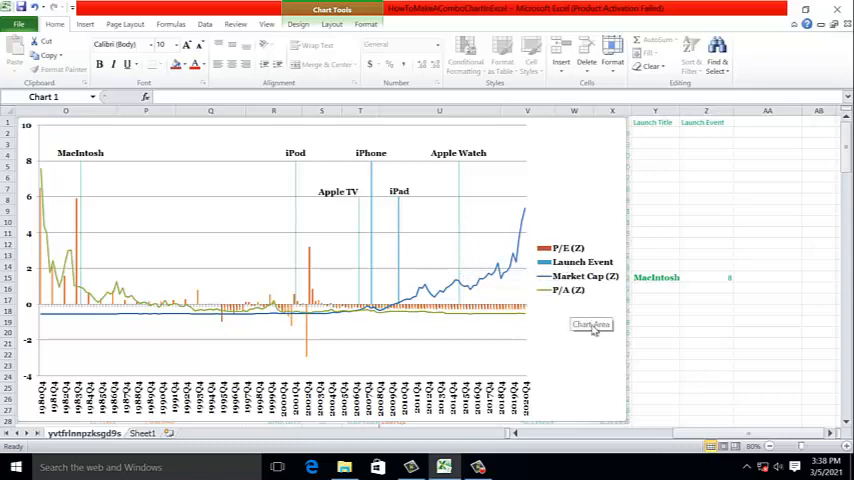